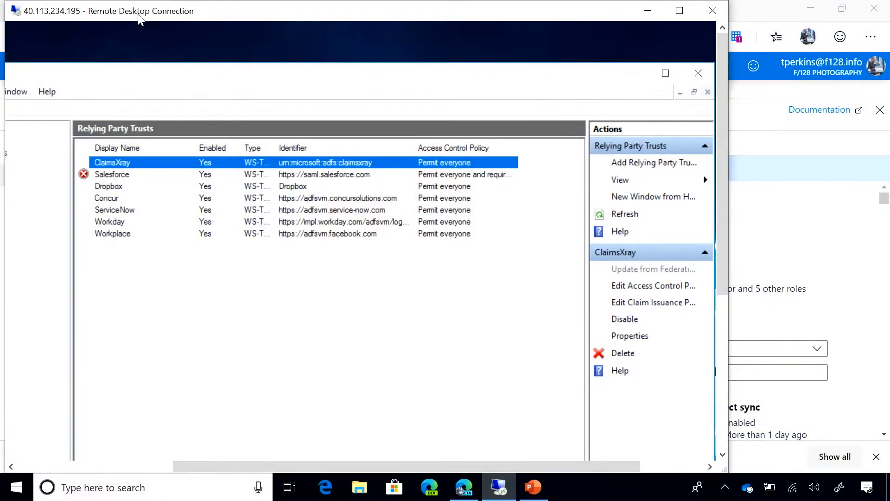
mouse_move(226, 256)
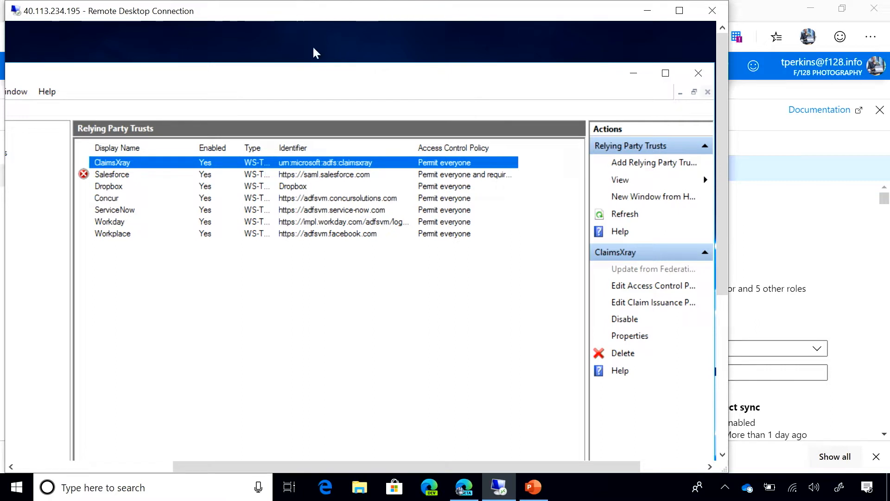
mouse_move(96, 131)
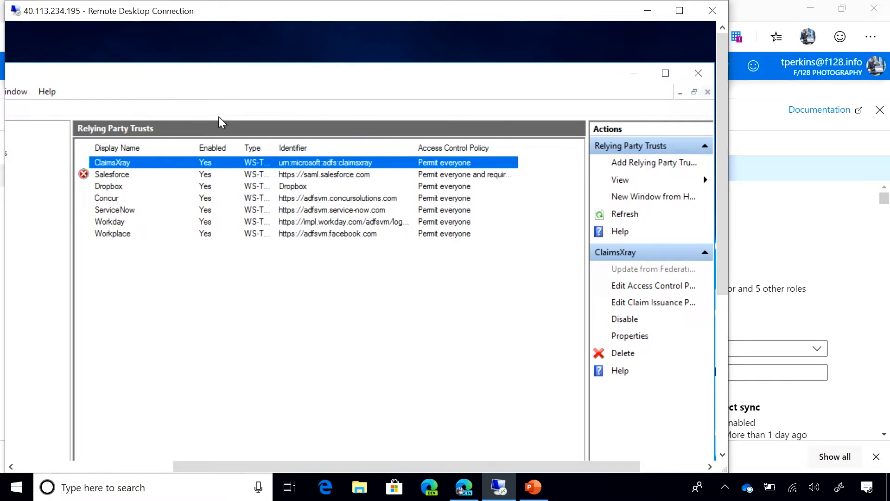
mouse_move(431, 273)
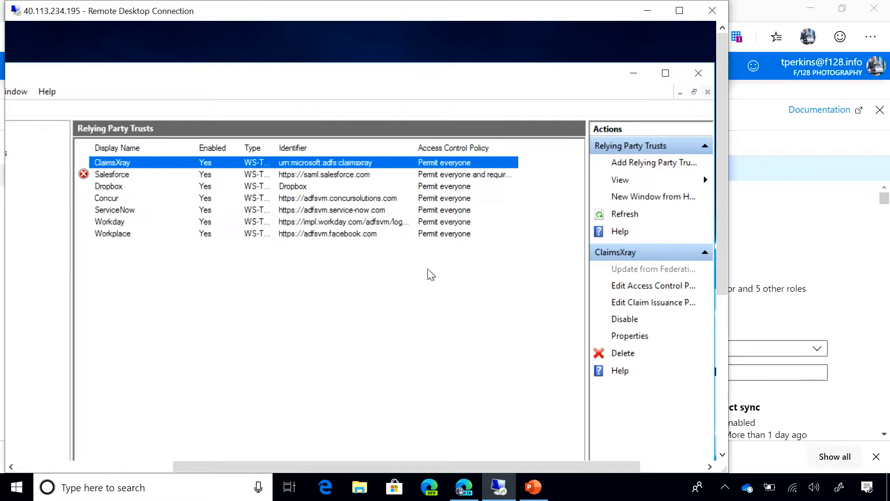
mouse_move(225, 237)
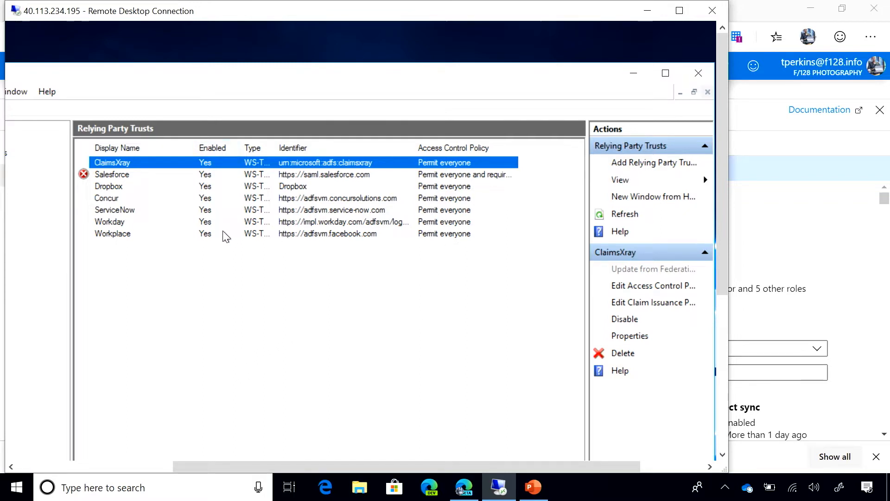
mouse_move(455, 192)
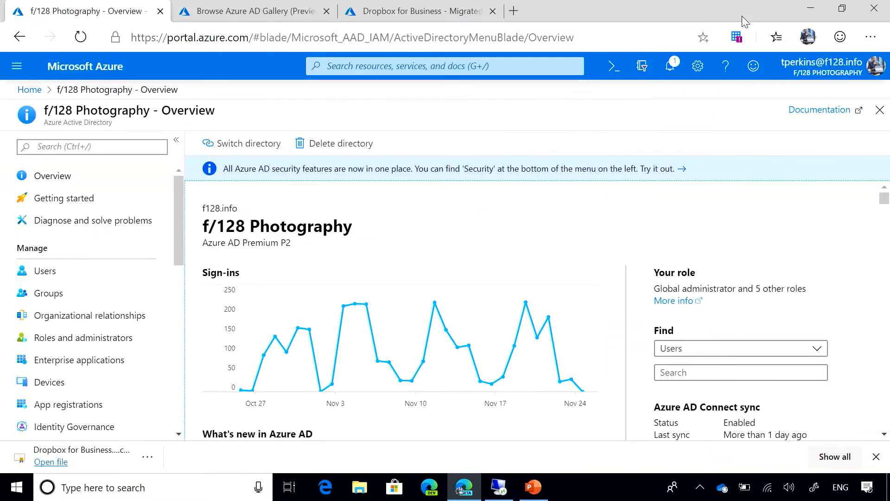
mouse_move(466, 195)
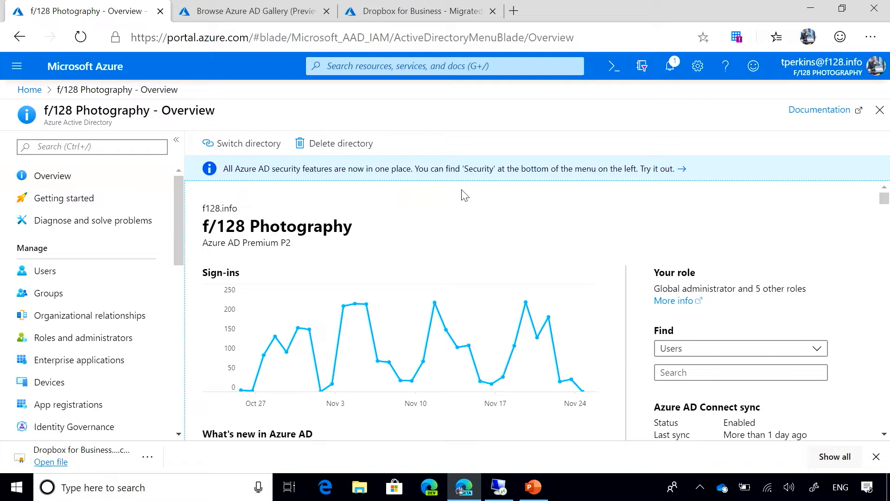
mouse_move(438, 301)
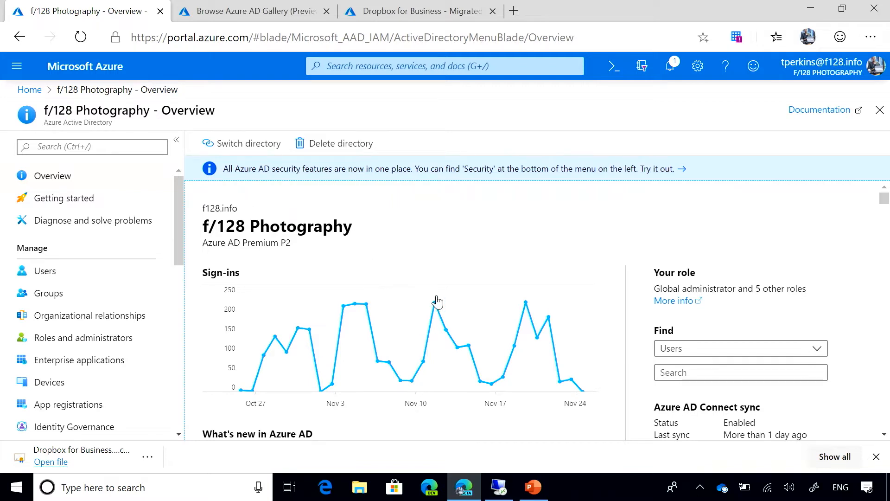
mouse_move(423, 295)
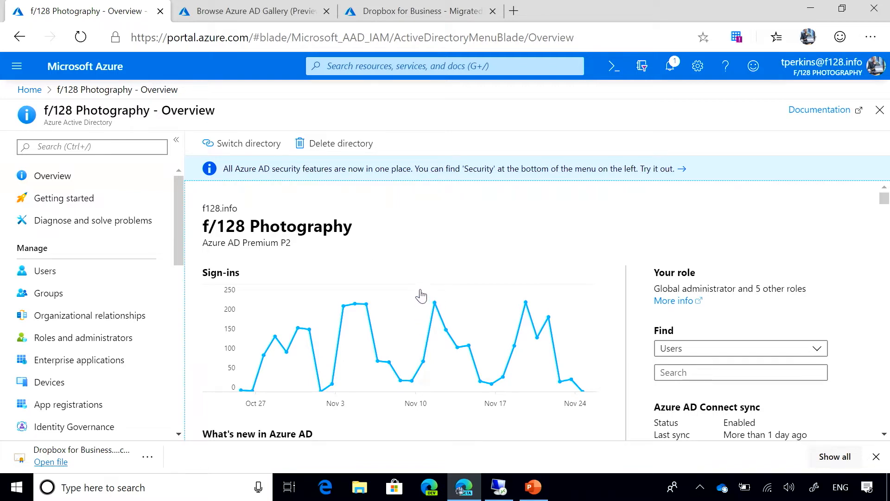
mouse_move(418, 284)
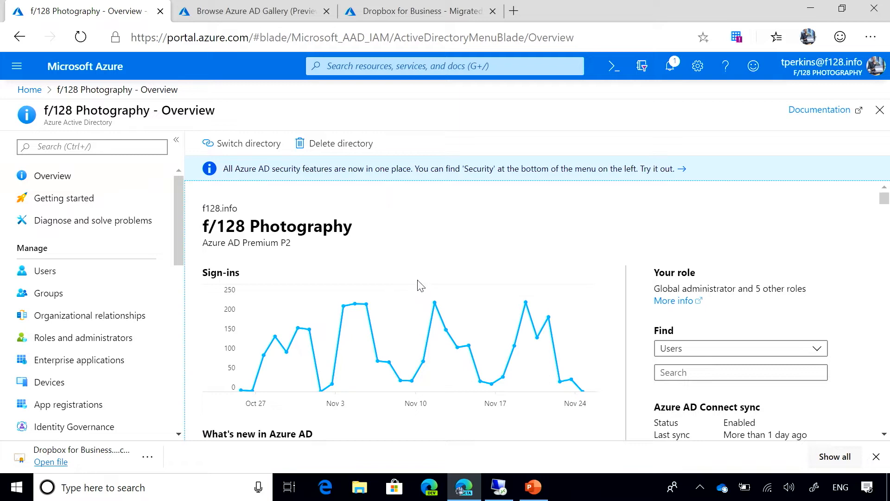
mouse_move(178, 241)
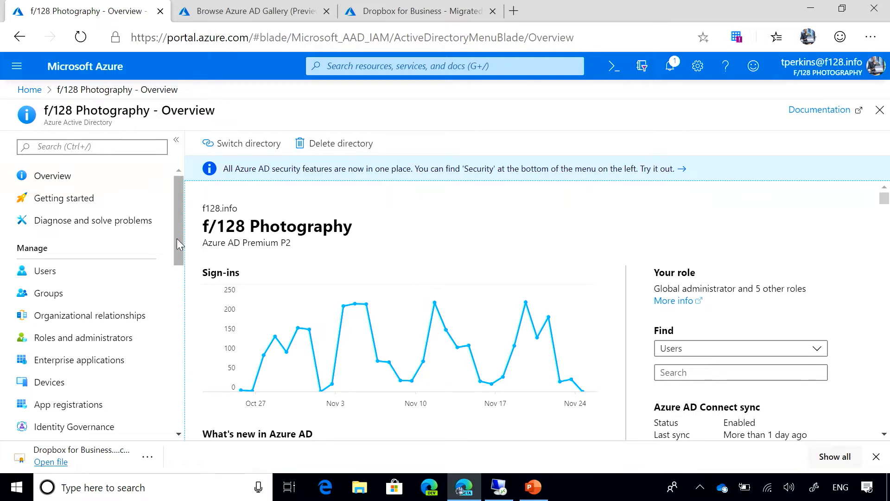
mouse_move(70, 305)
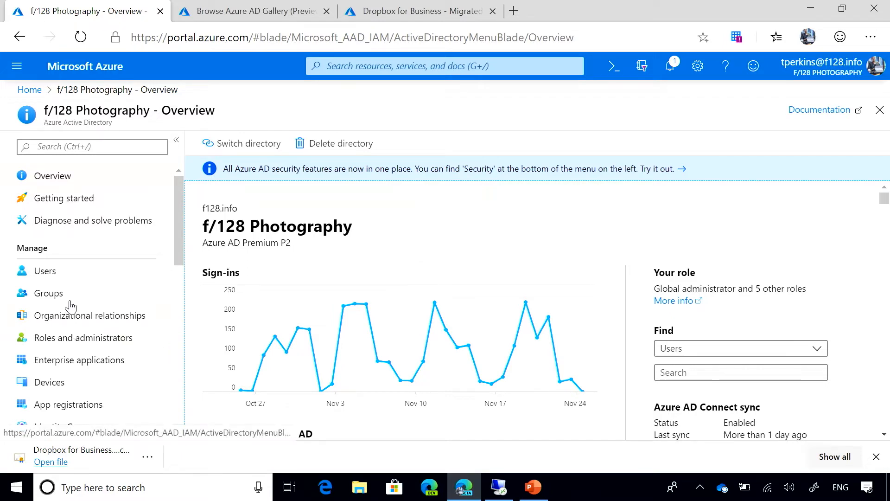
mouse_move(160, 234)
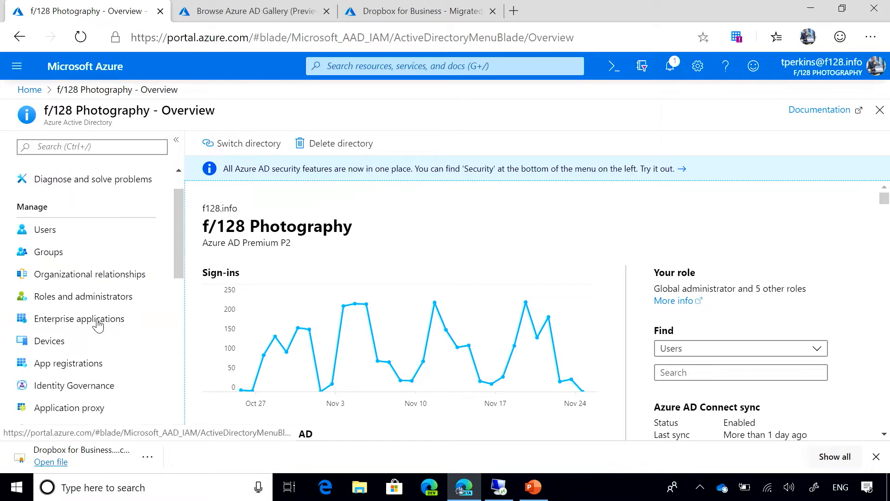
Go to Enterprise applications and its Usage & insights (Preview) report
click(79, 319)
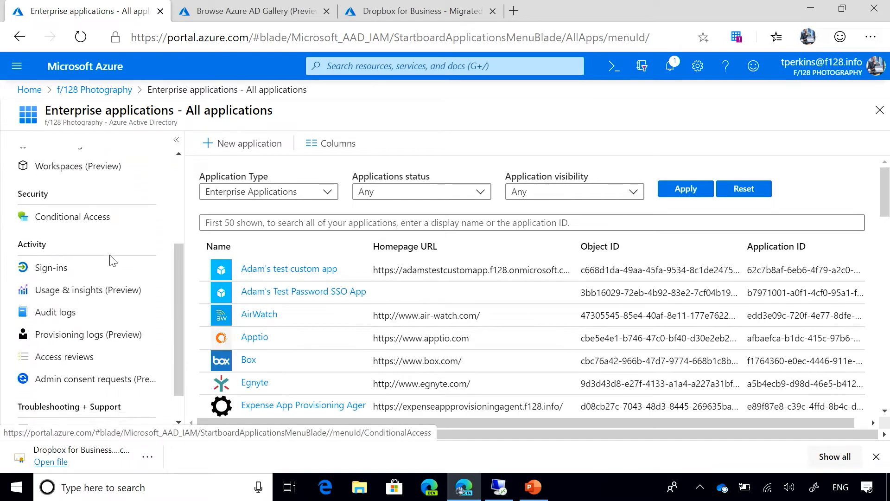
scroll(down, 3)
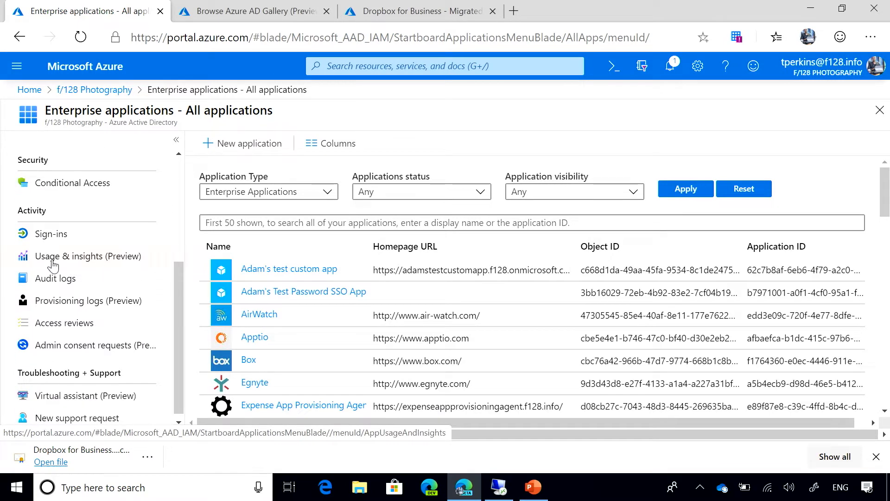
click(88, 256)
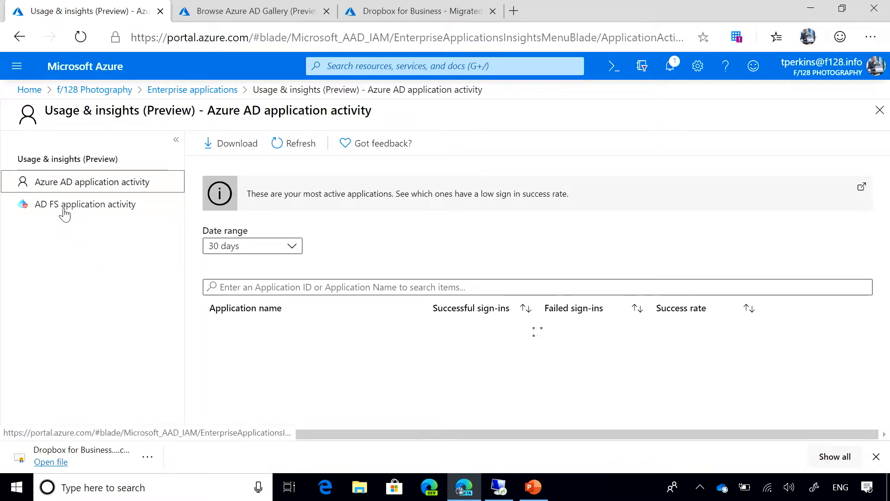
Show AD FS application activity with migration status, dropbox marked Ready
click(85, 204)
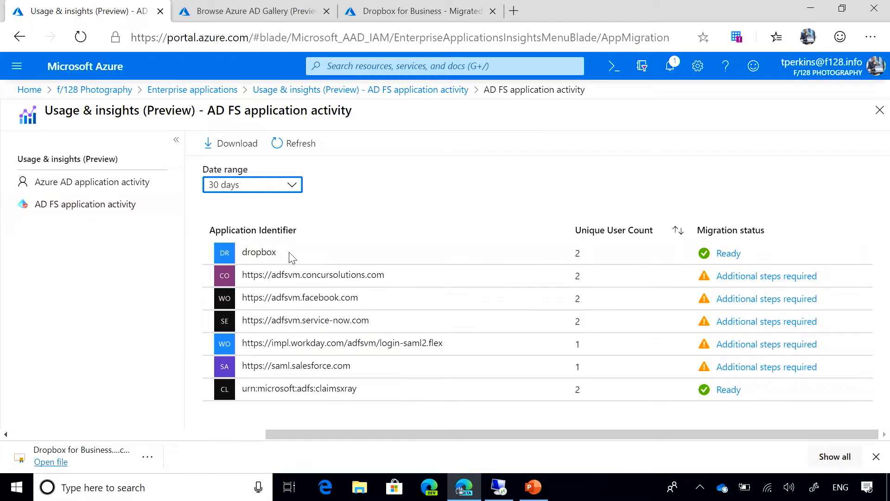
mouse_move(316, 317)
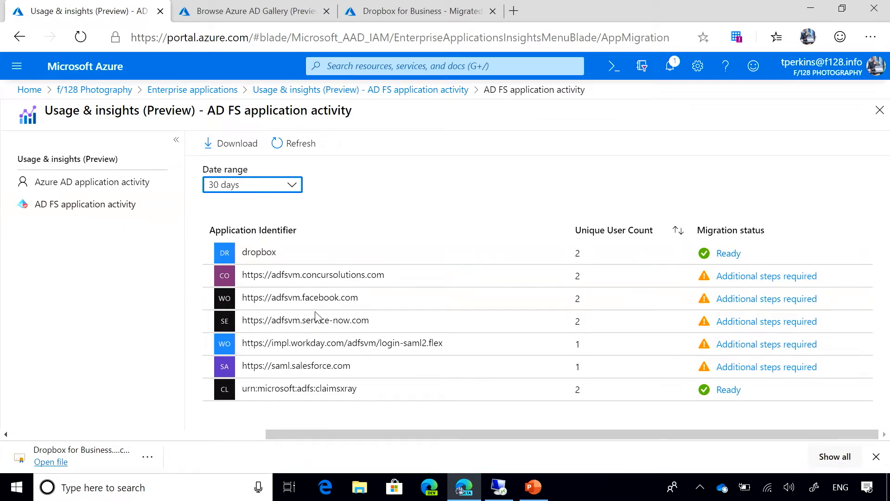
mouse_move(432, 365)
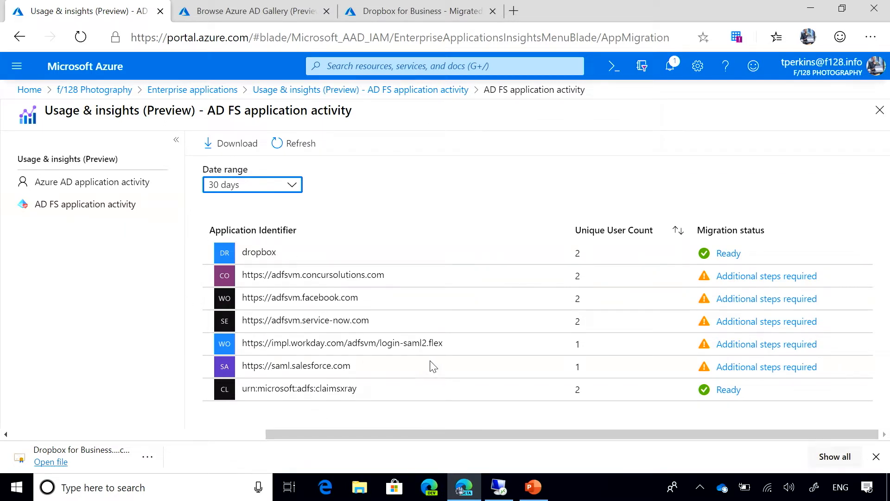
mouse_move(210, 309)
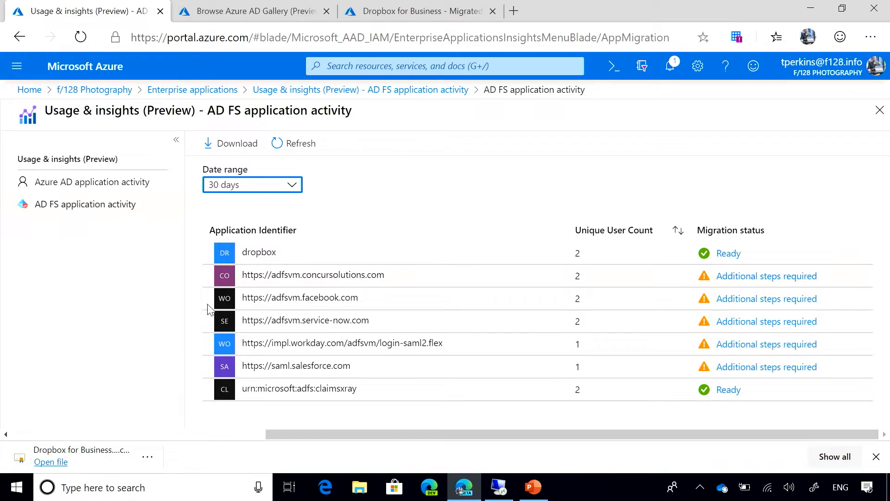
mouse_move(316, 251)
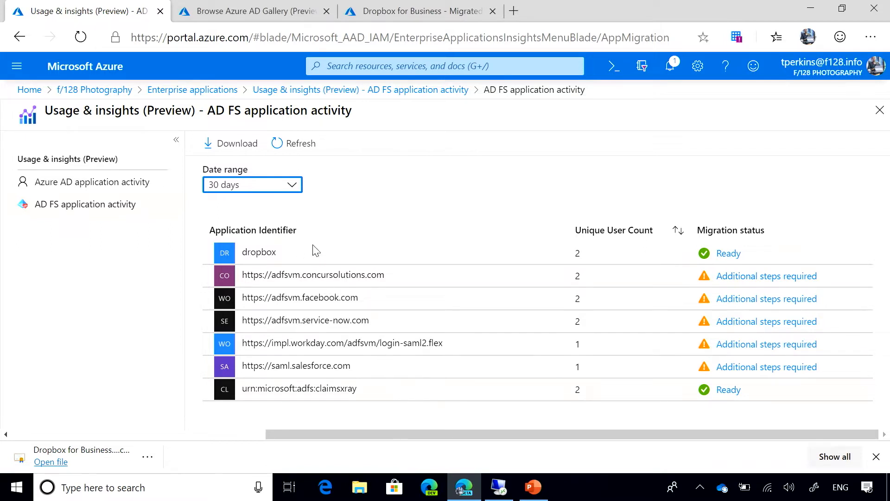
mouse_move(575, 193)
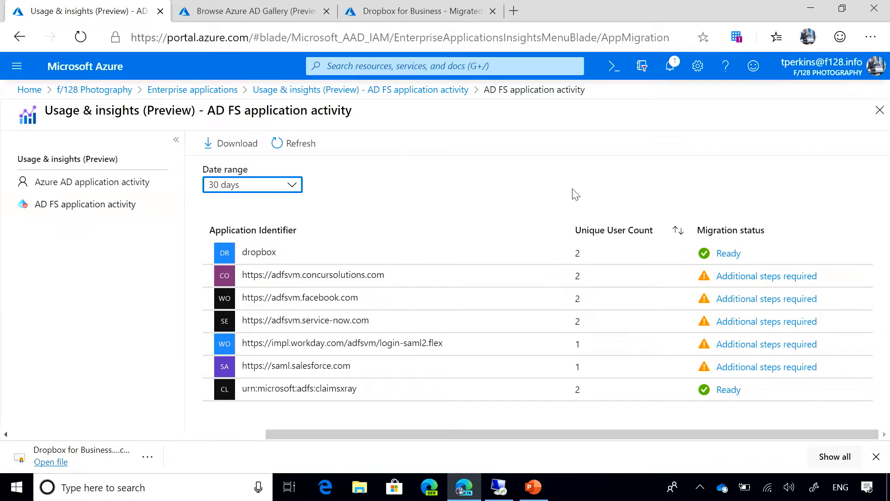
mouse_move(803, 378)
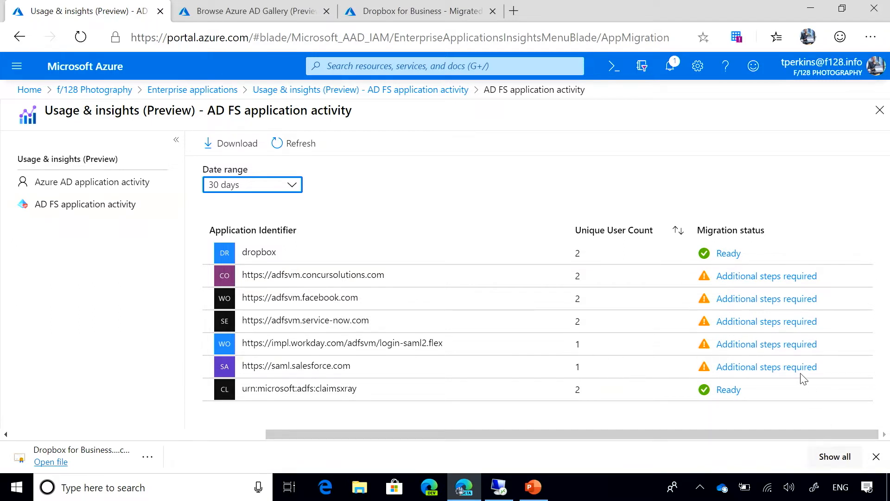
mouse_move(439, 281)
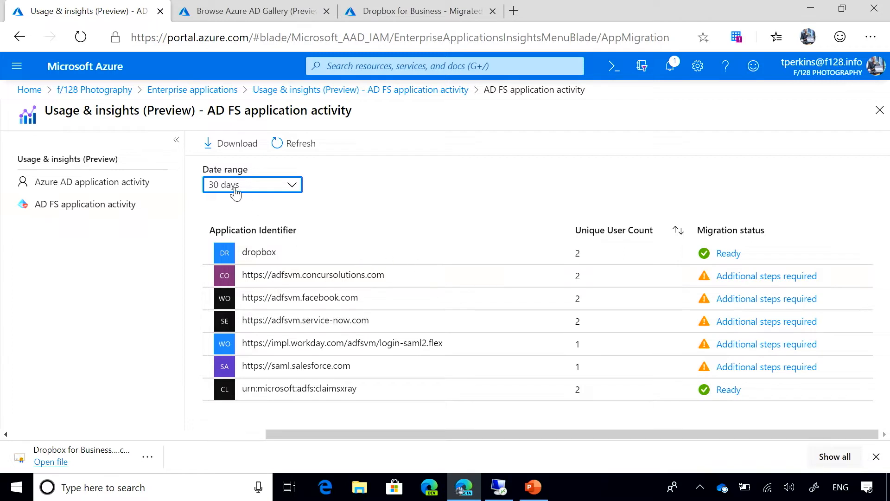
mouse_move(746, 234)
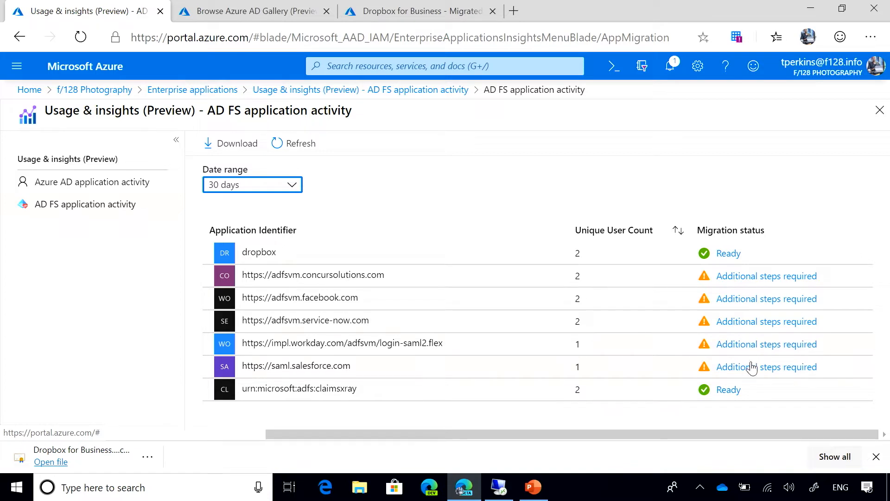
mouse_move(744, 373)
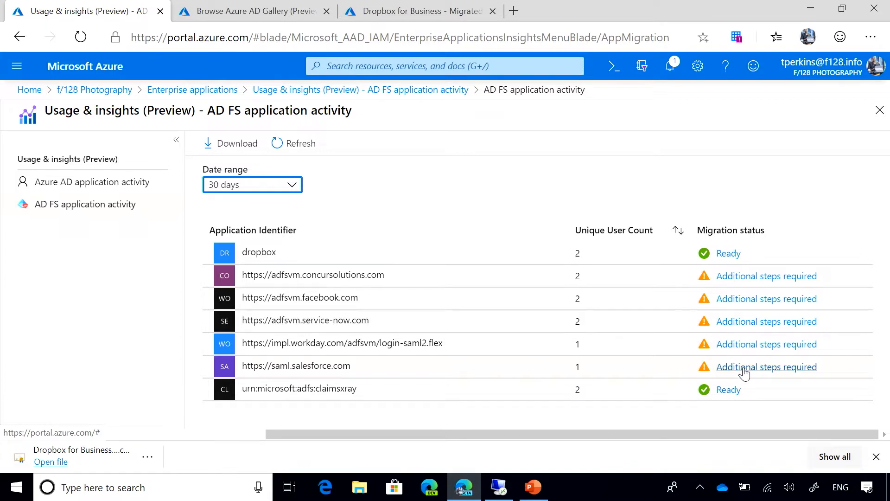
click(766, 367)
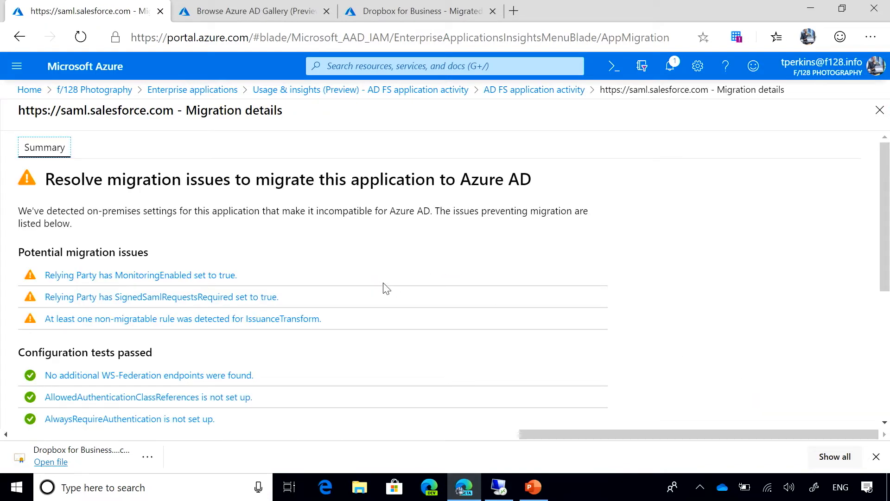
scroll(down, 3)
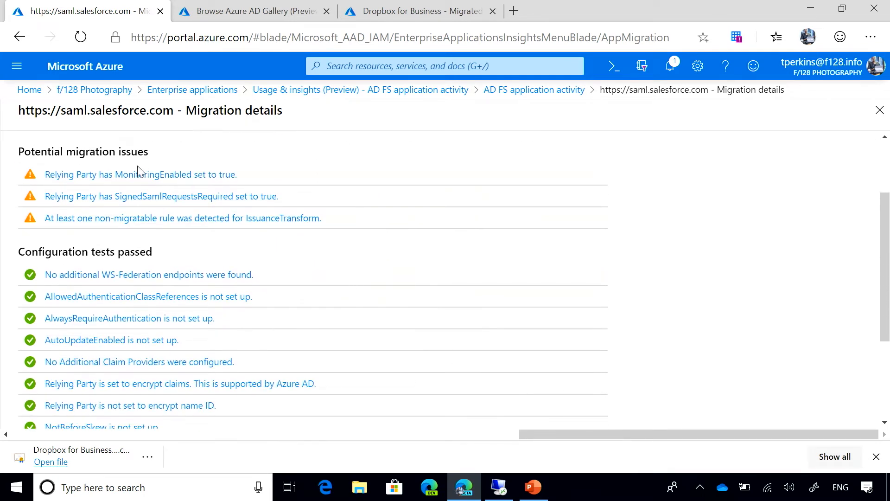
scroll(down, 3)
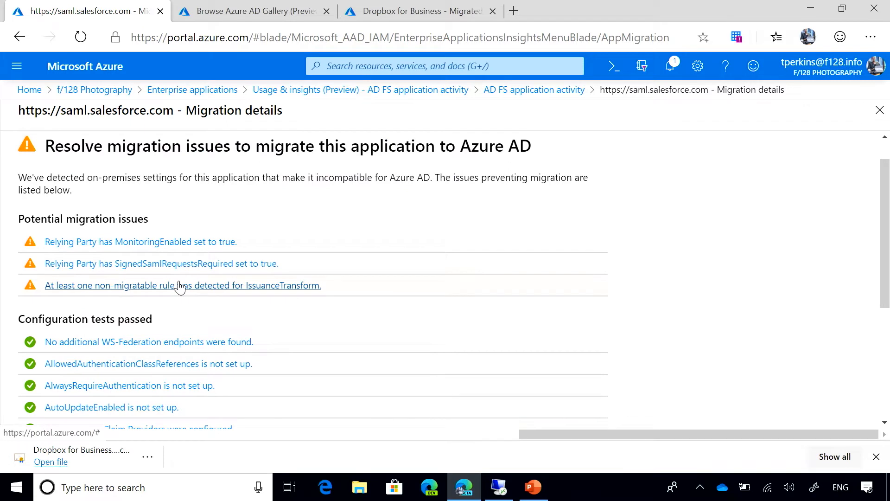
mouse_move(169, 238)
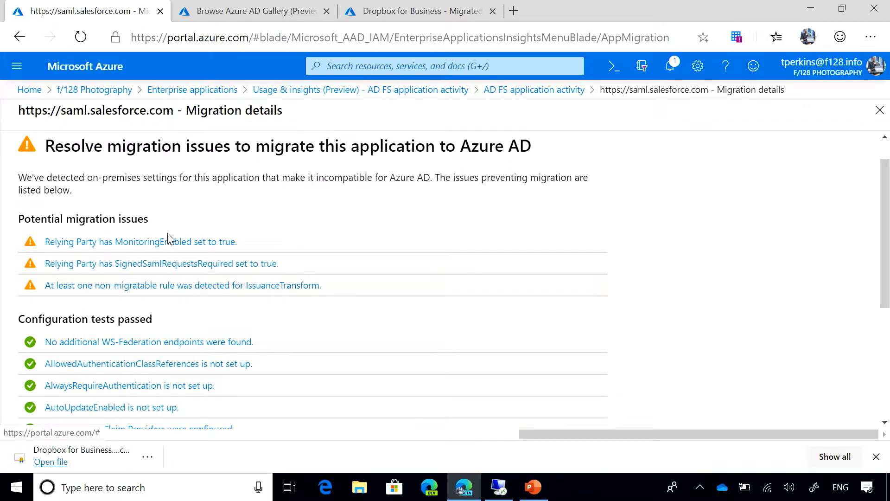
mouse_move(139, 287)
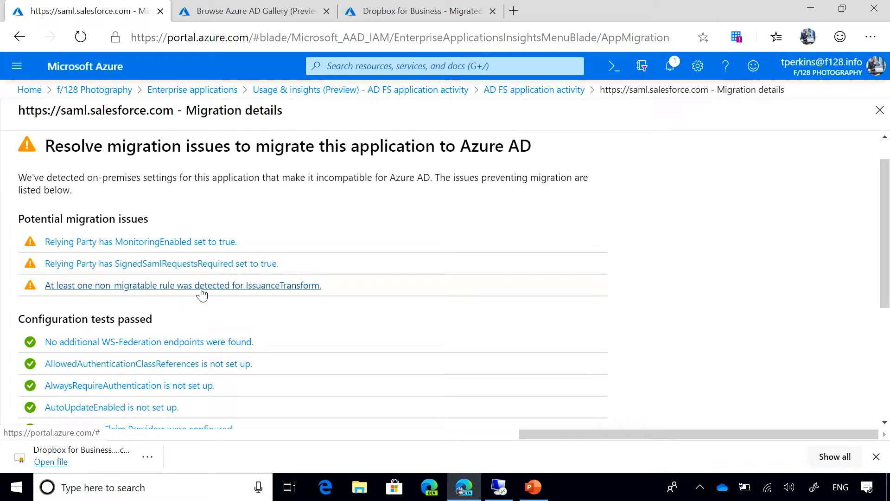
mouse_move(241, 292)
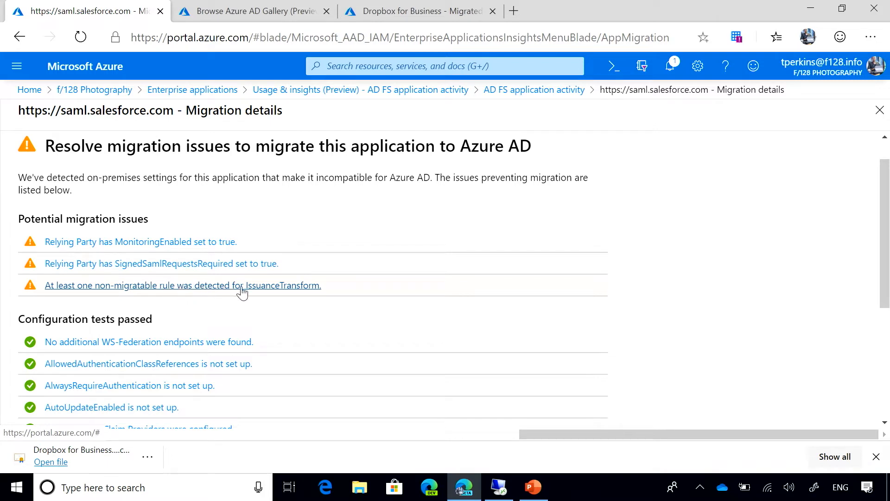
mouse_move(249, 296)
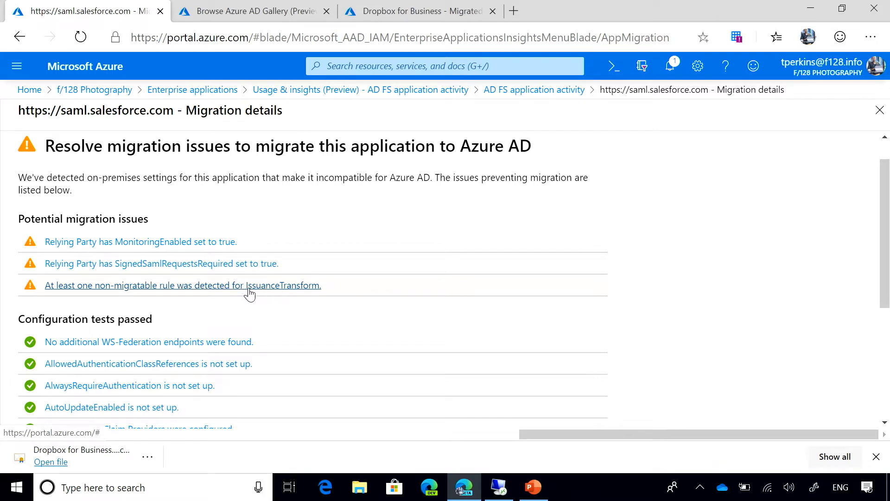
Review the Salesforce IssuanceTransform rule's unsupported transformation details, then close the blades
click(183, 286)
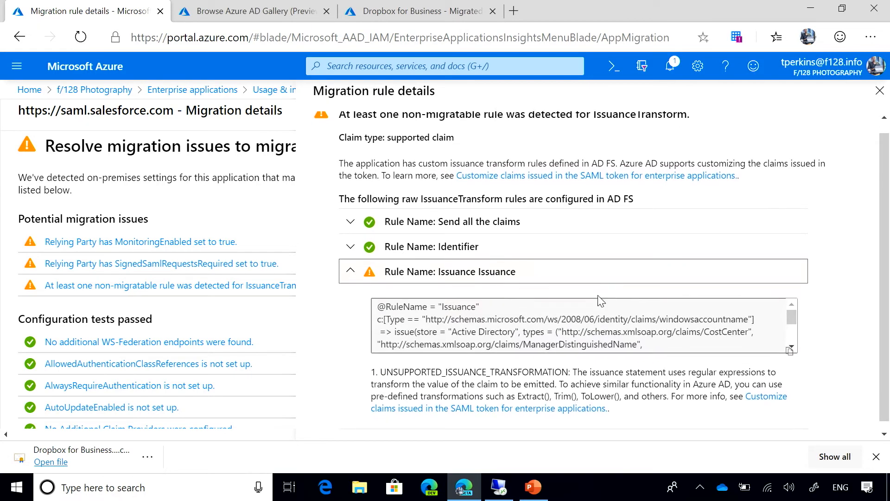
scroll(down, 3)
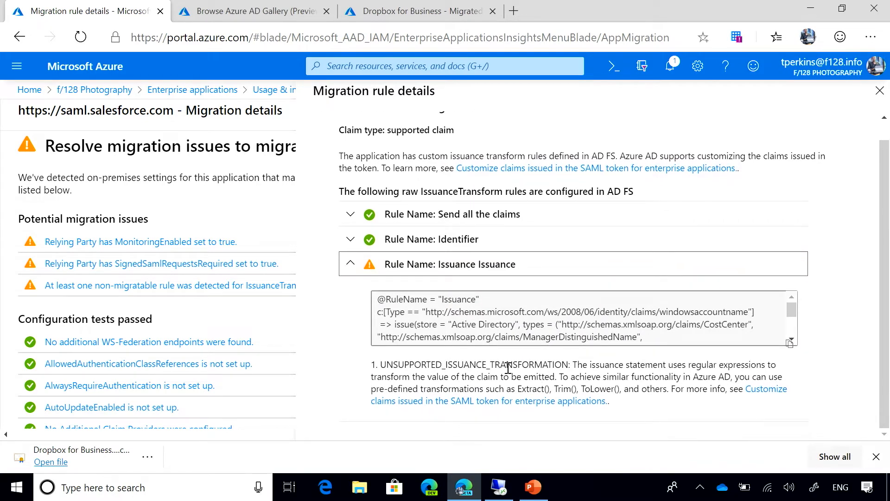
mouse_move(733, 363)
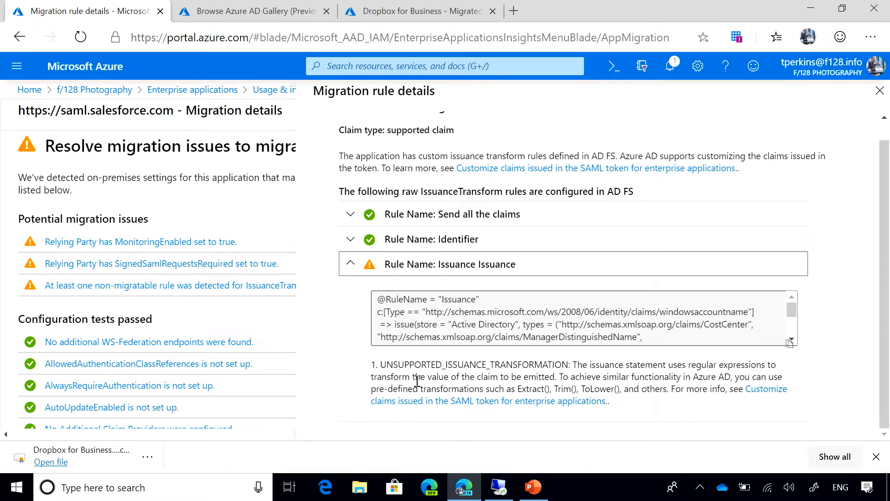
mouse_move(572, 381)
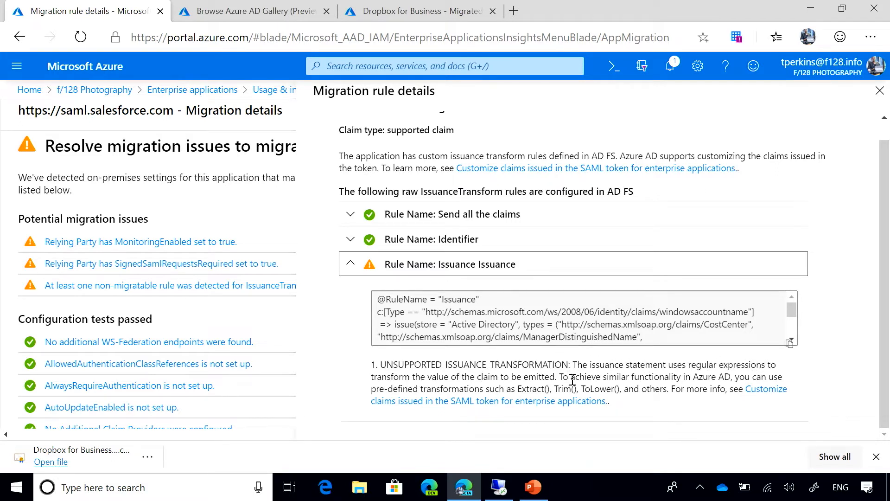
mouse_move(564, 382)
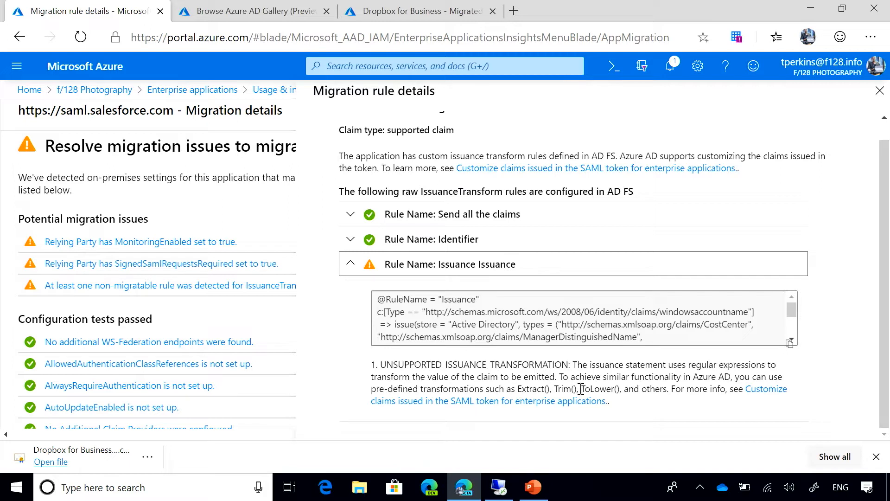
mouse_move(575, 362)
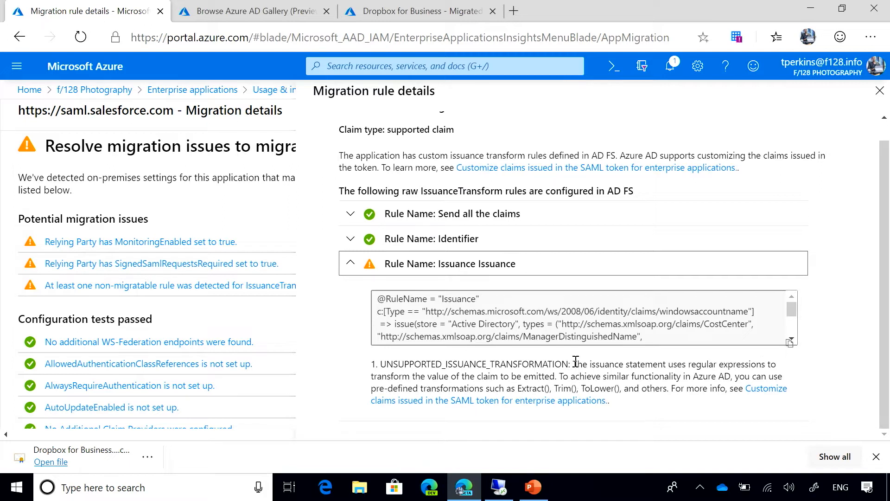
mouse_move(651, 388)
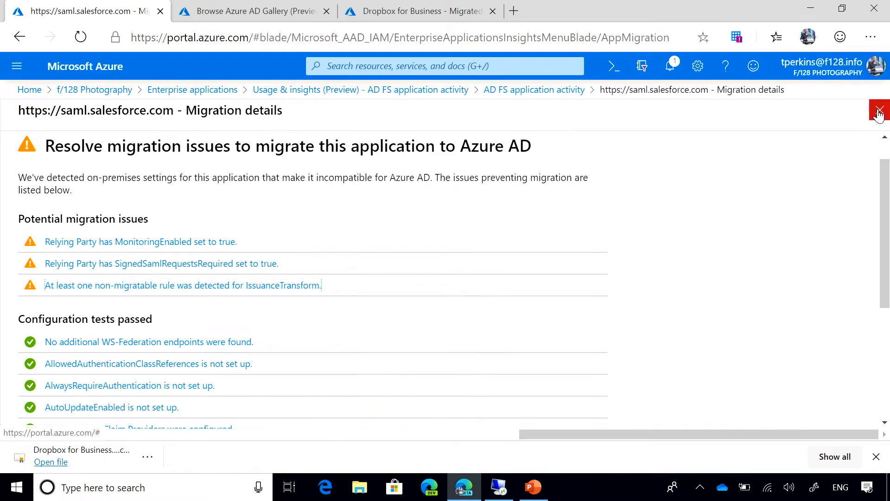
click(880, 110)
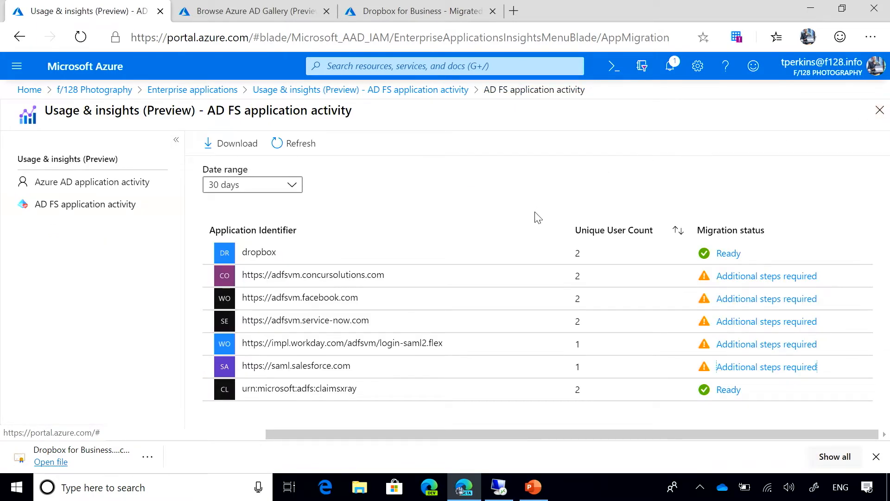
mouse_move(629, 246)
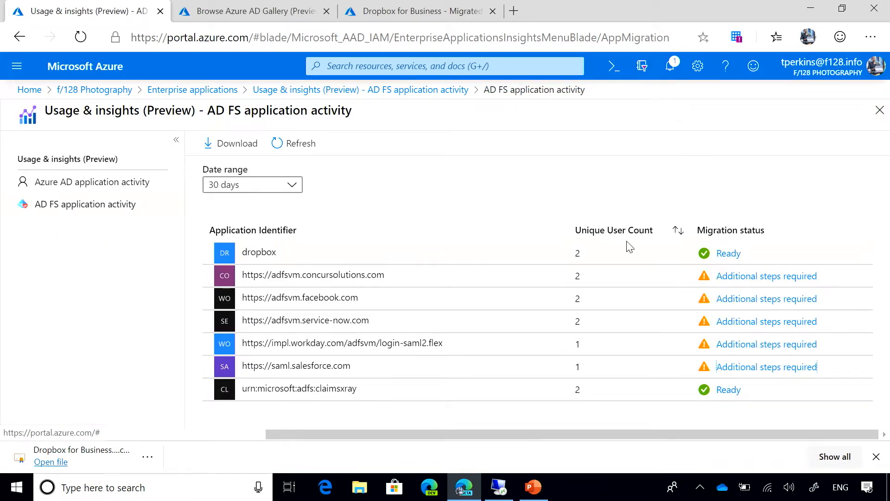
mouse_move(730, 256)
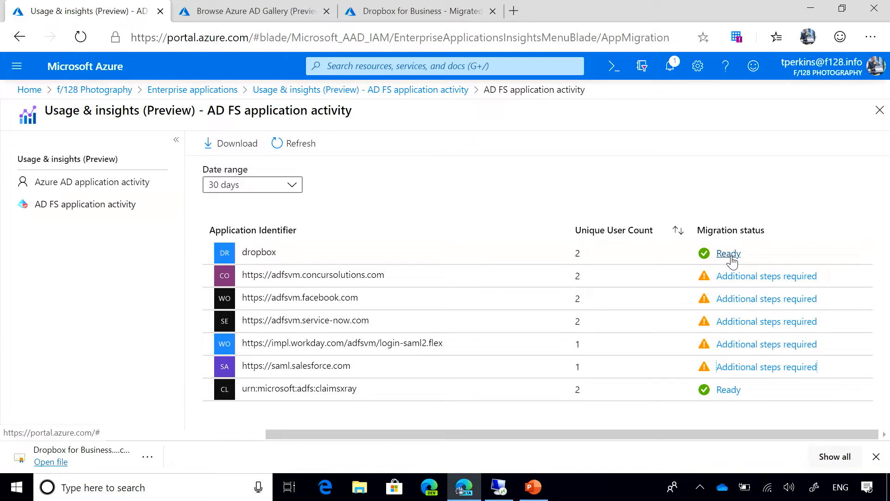
View dropbox's Ready migration details, then move to the Browse Azure AD Gallery page
click(729, 253)
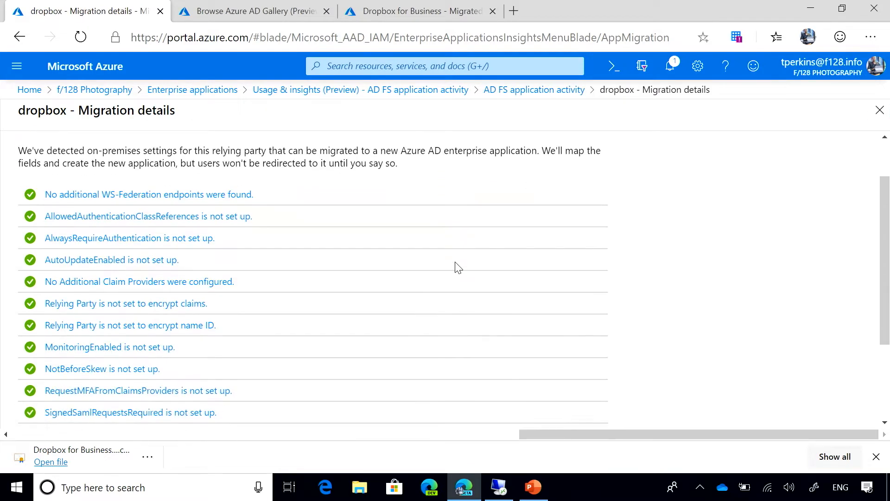
scroll(down, 3)
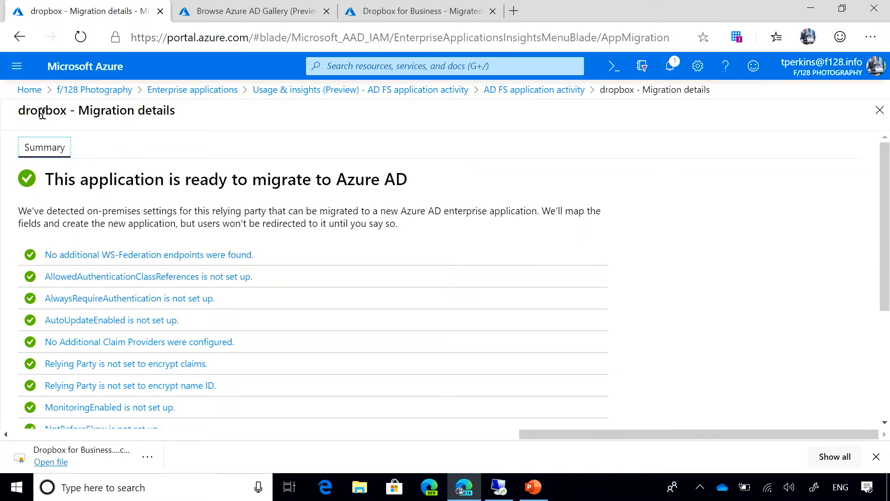
click(253, 11)
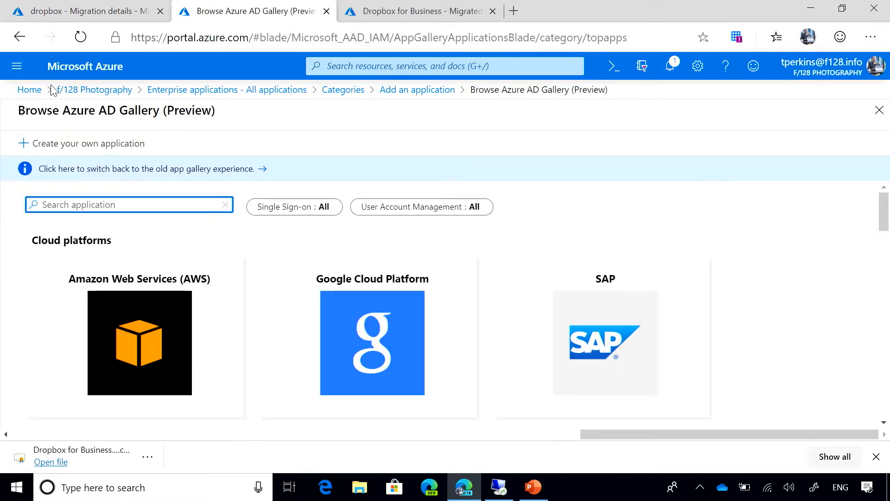
mouse_move(206, 104)
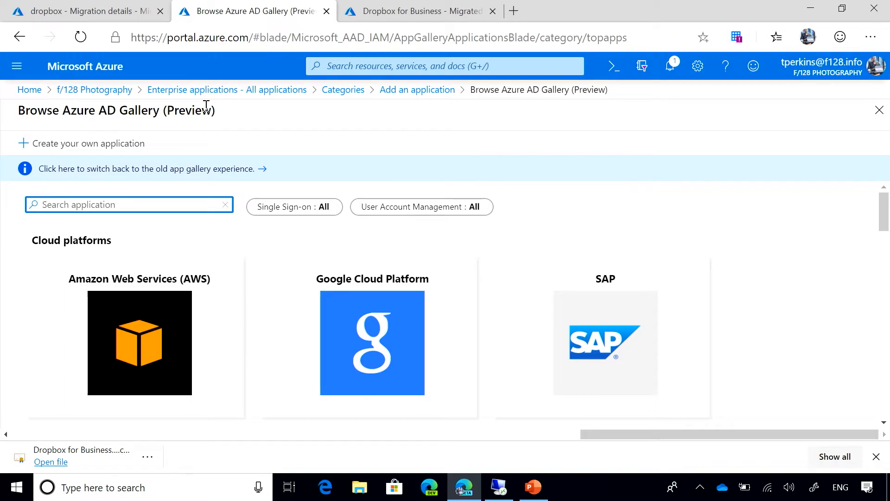
mouse_move(544, 214)
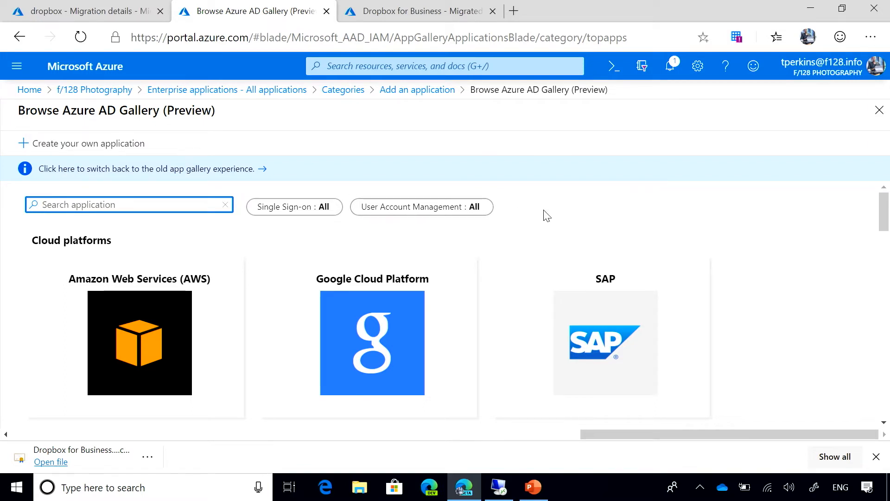
mouse_move(576, 287)
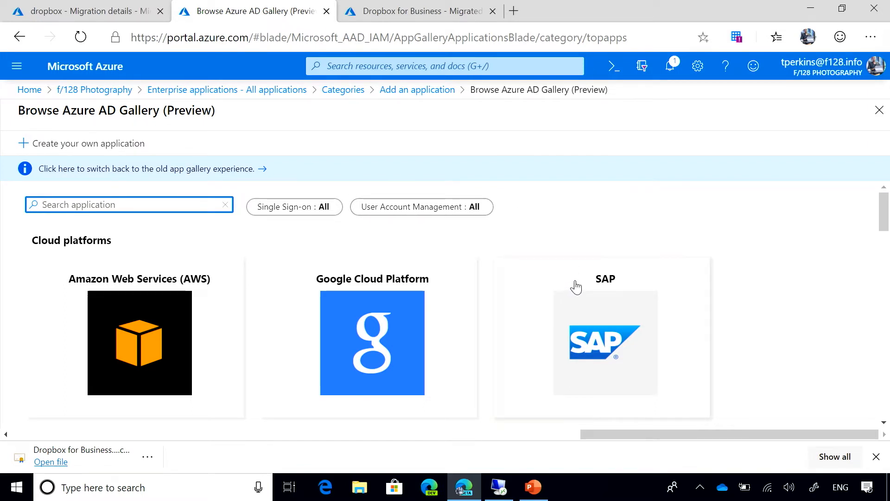
Search the Azure AD Gallery for 'drop' to find Dropbox for Business
scroll(down, 3)
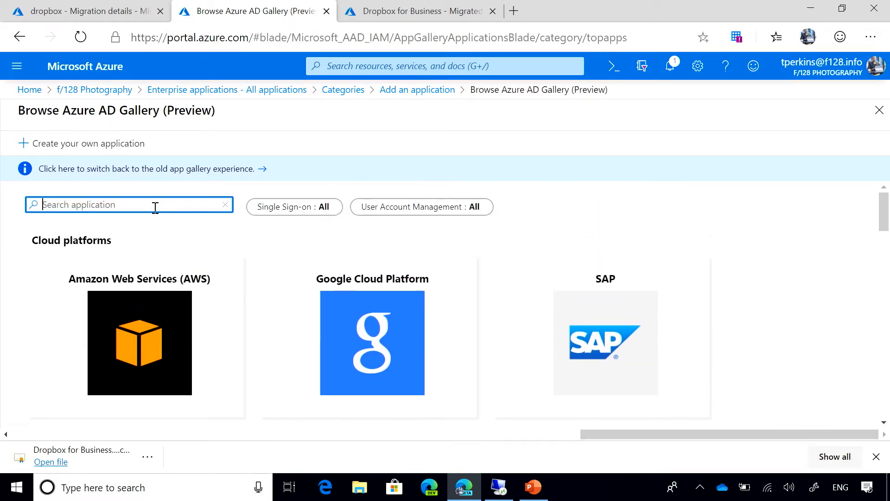
text(dropbo)
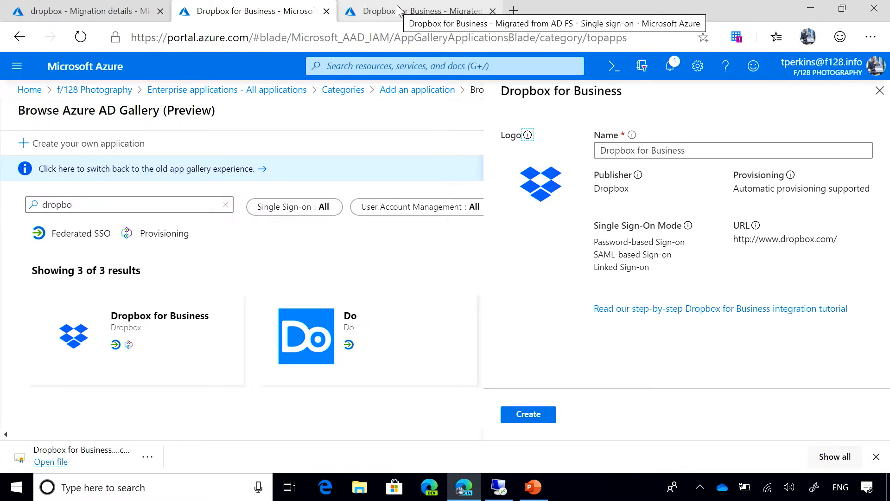
click(418, 11)
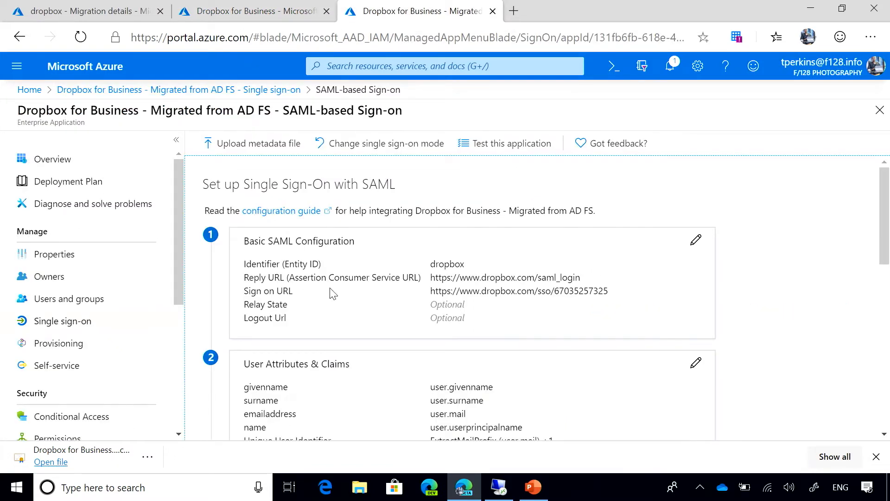
mouse_move(407, 354)
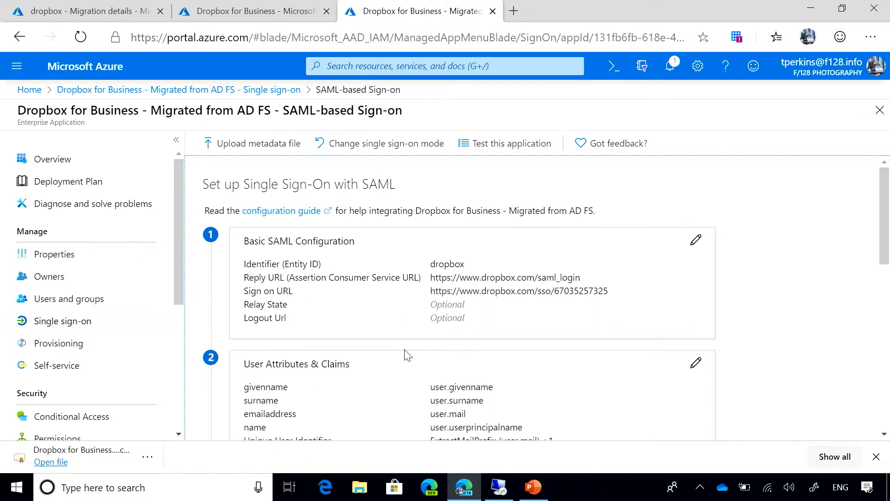
mouse_move(449, 256)
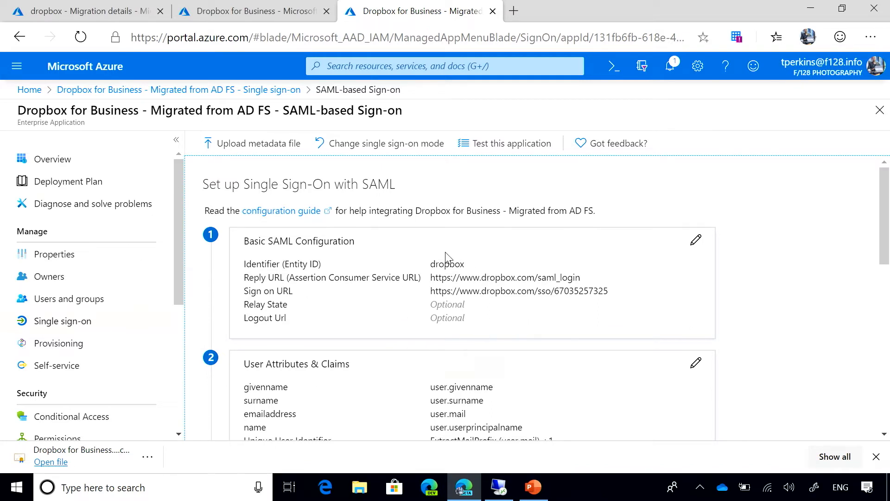
mouse_move(432, 264)
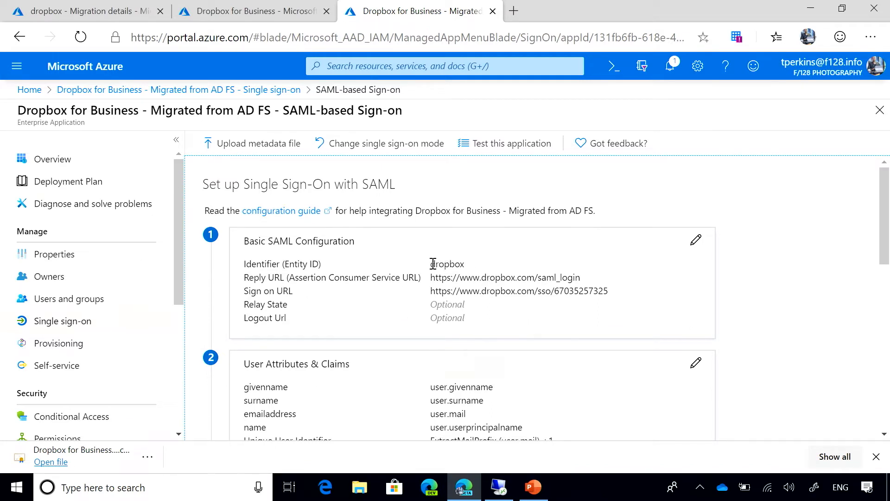
mouse_move(346, 270)
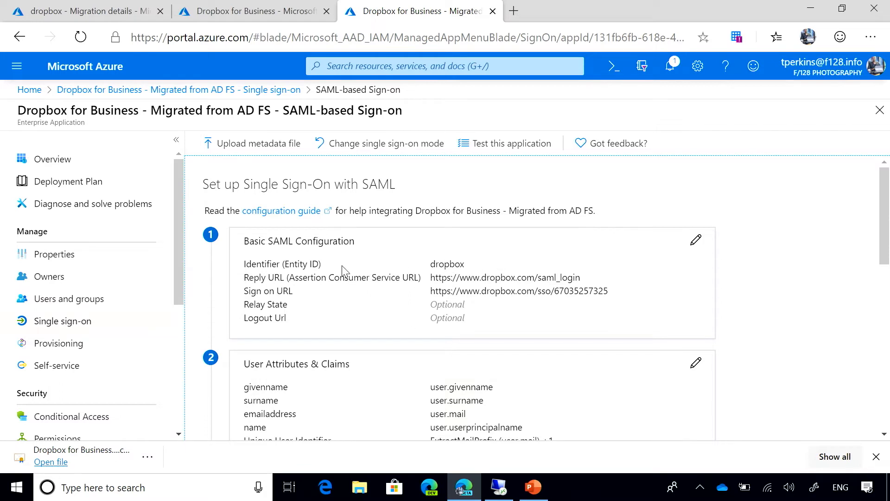
mouse_move(500, 278)
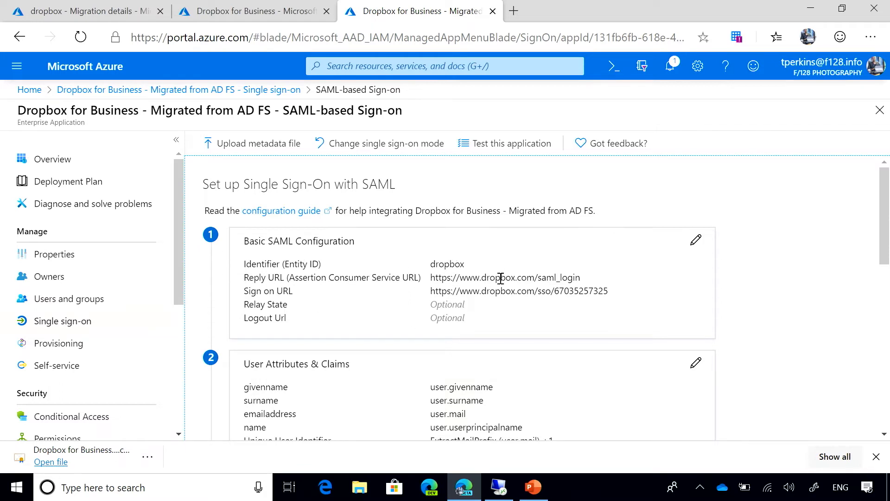
scroll(down, 3)
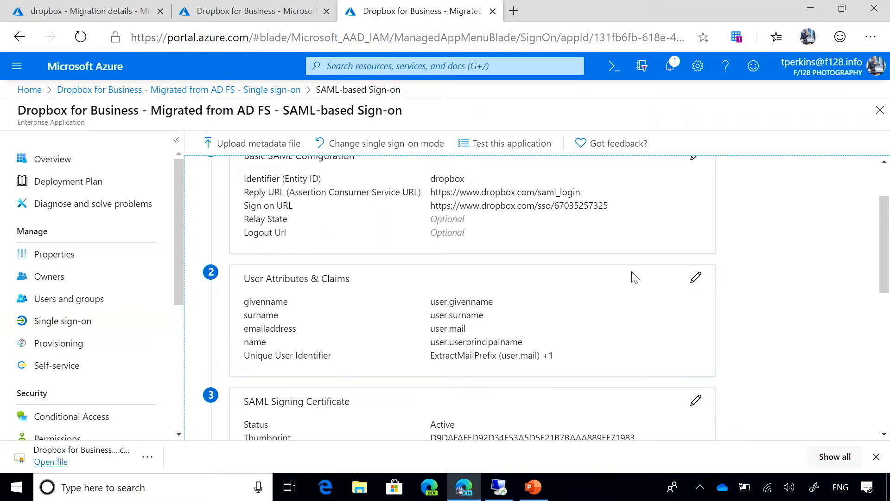
mouse_move(677, 278)
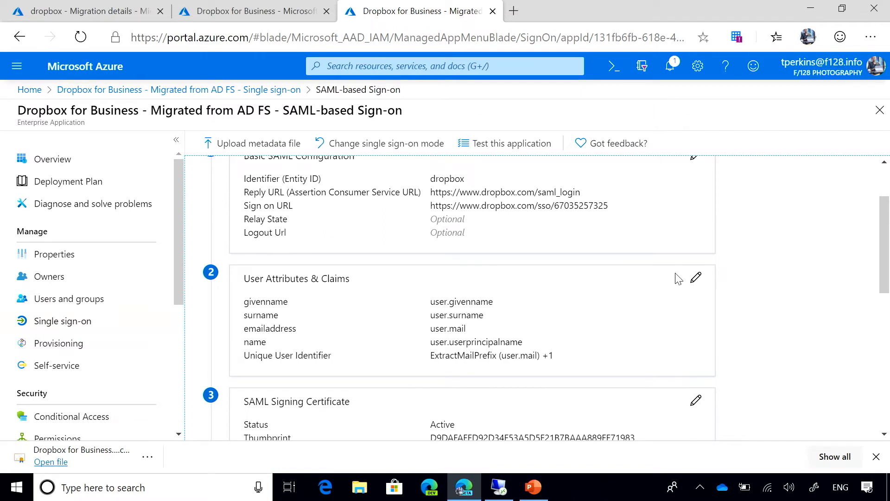
Edit User Attributes & Claims and bring up the Unique User Identifier (Name ID) claim
click(696, 277)
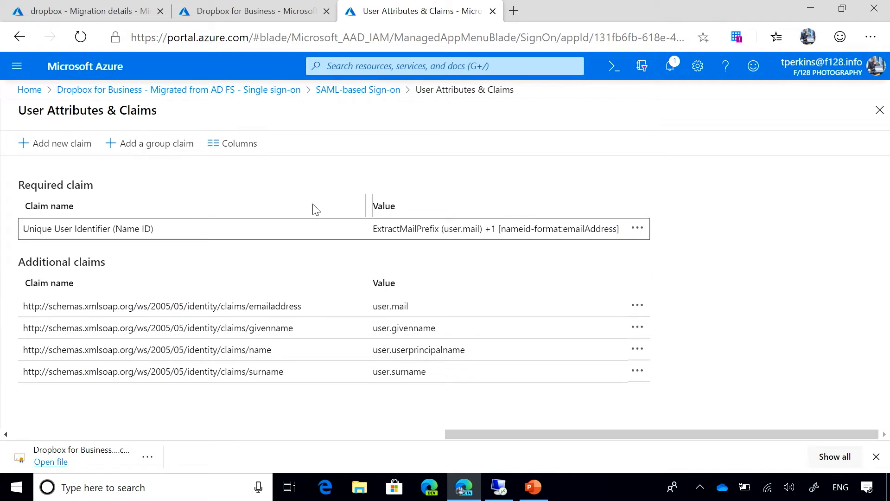
mouse_move(436, 259)
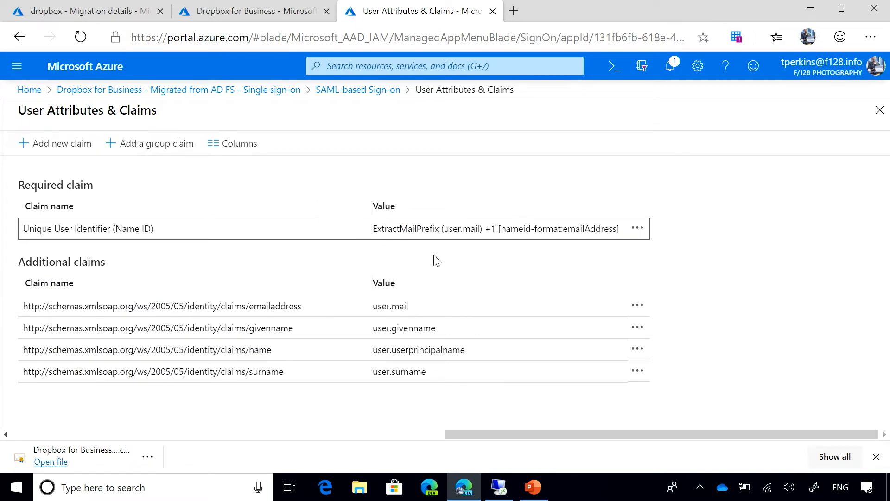
mouse_move(785, 240)
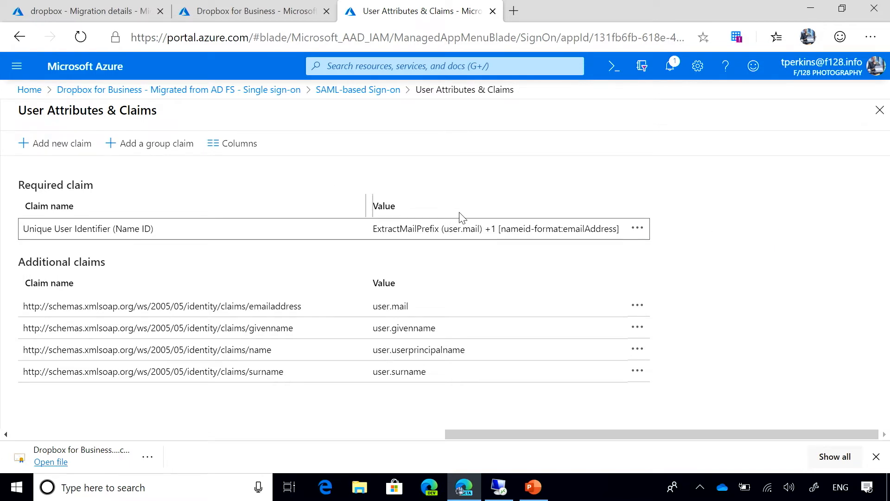
click(105, 228)
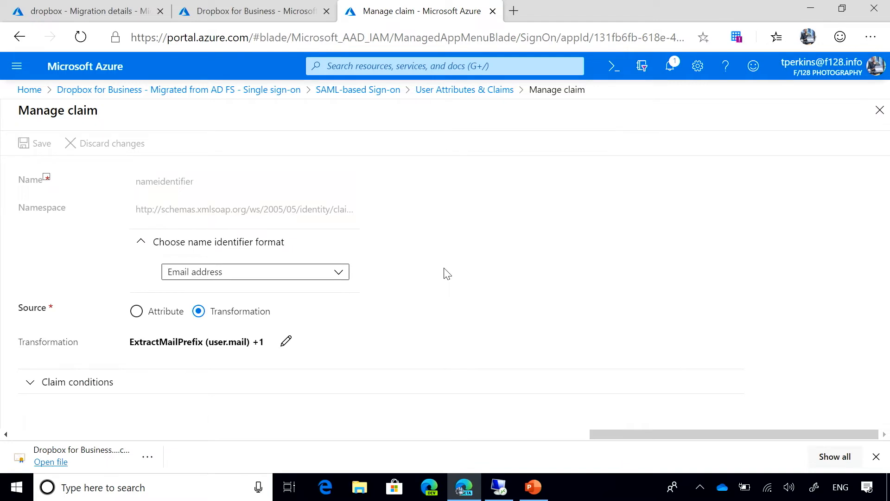
mouse_move(279, 352)
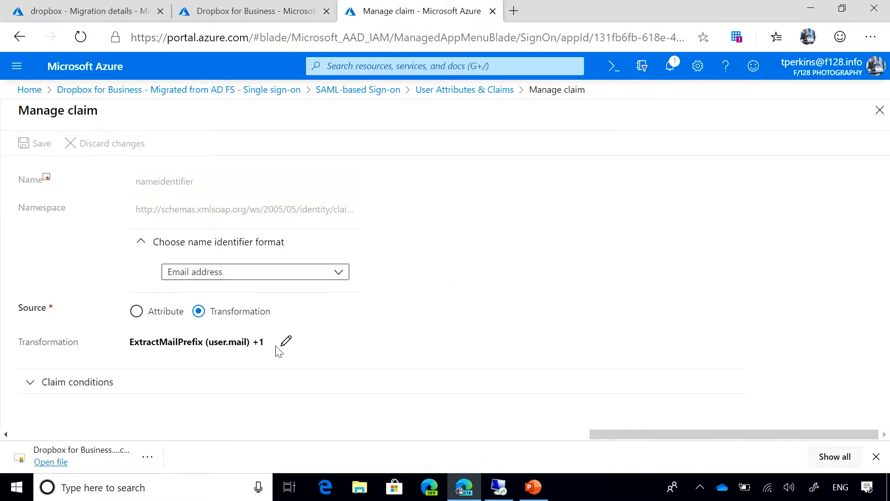
View the ExtractMailPrefix and Join transformation options, then leave without saving
click(286, 341)
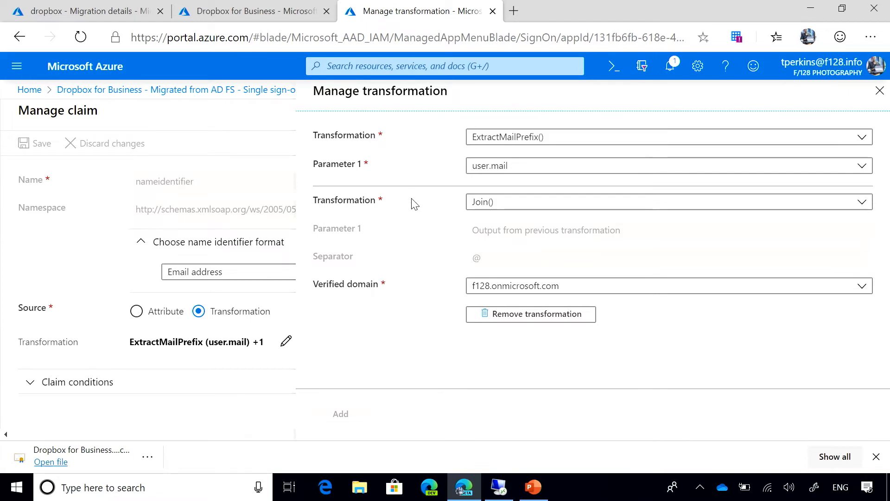
mouse_move(389, 235)
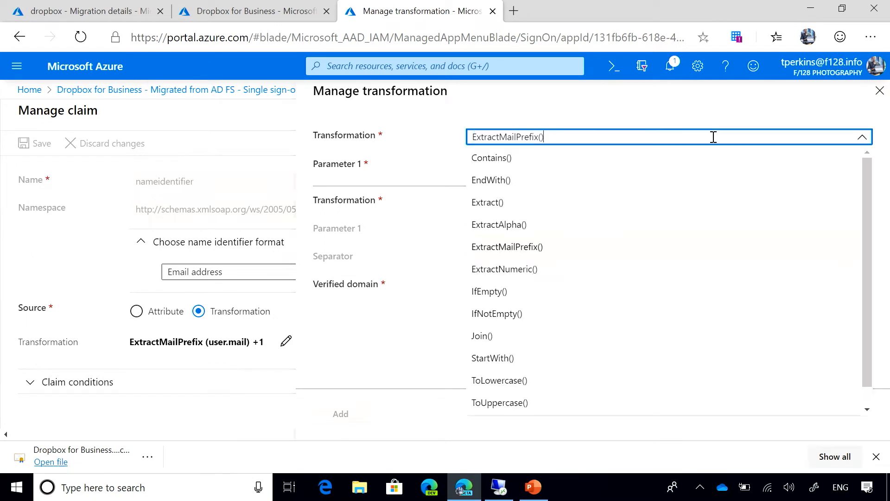
mouse_move(558, 193)
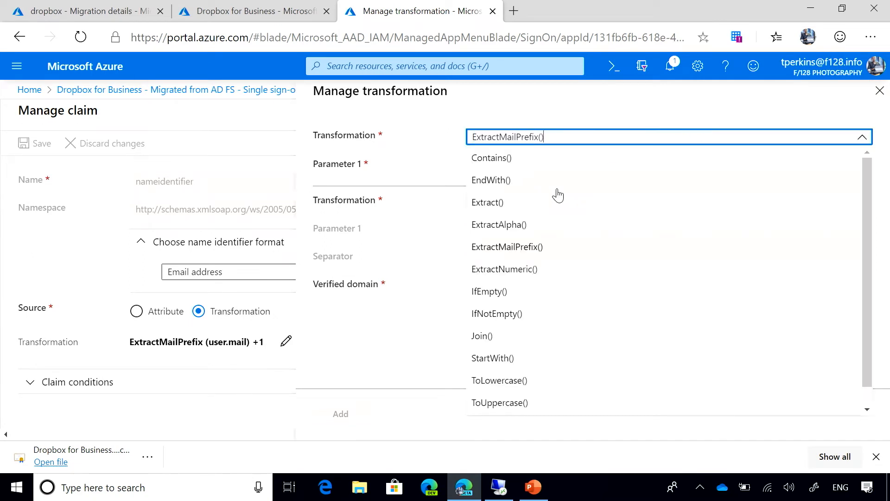
mouse_move(593, 343)
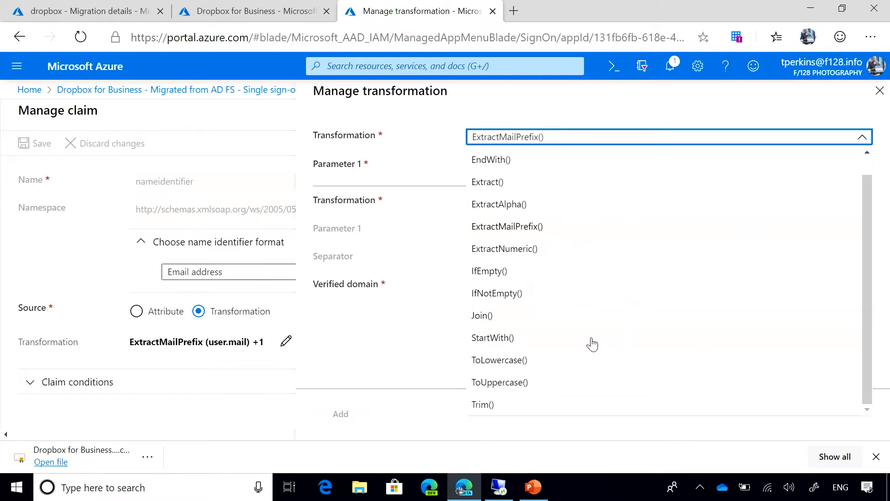
mouse_move(417, 134)
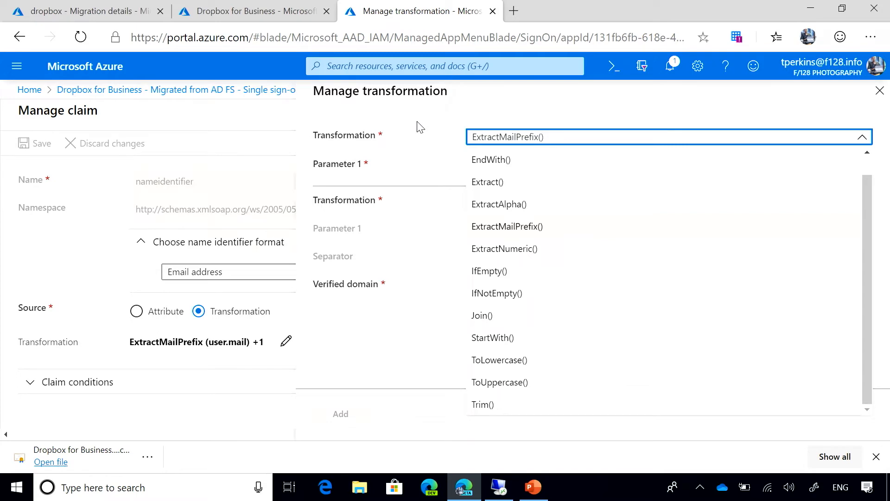
click(507, 227)
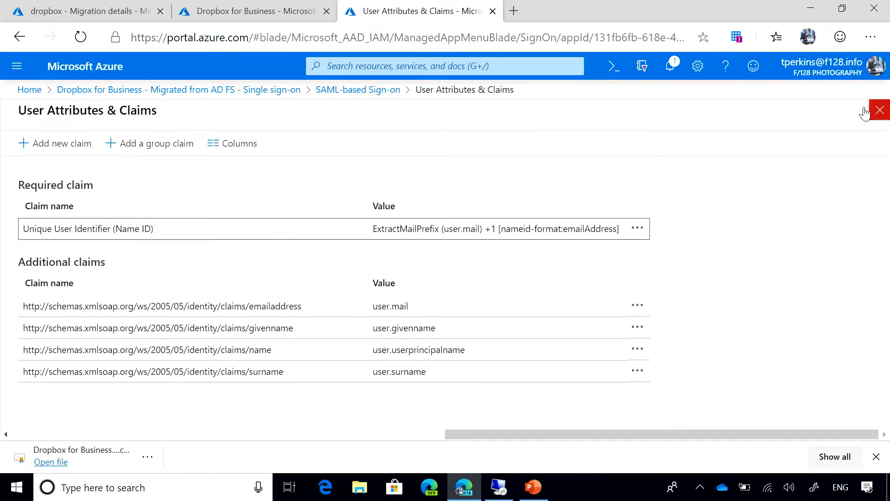
Close the claims list and scroll to section 4, Set up Dropbox for Business
click(880, 109)
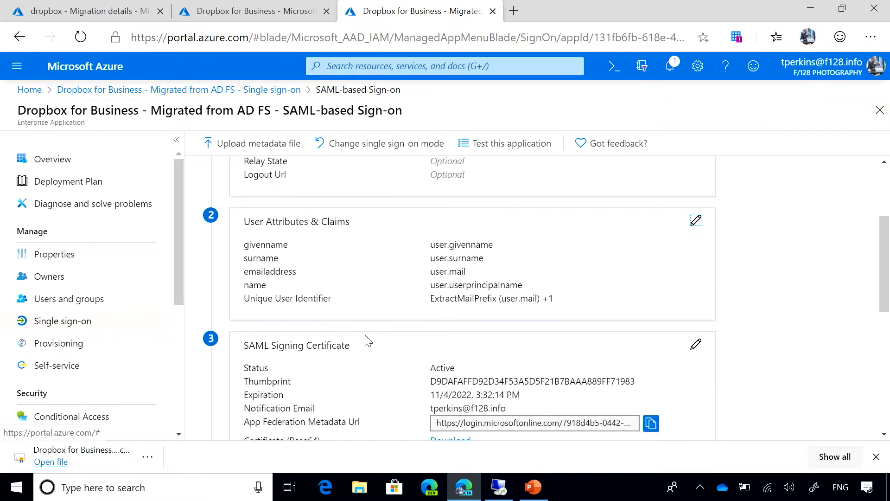
scroll(down, 3)
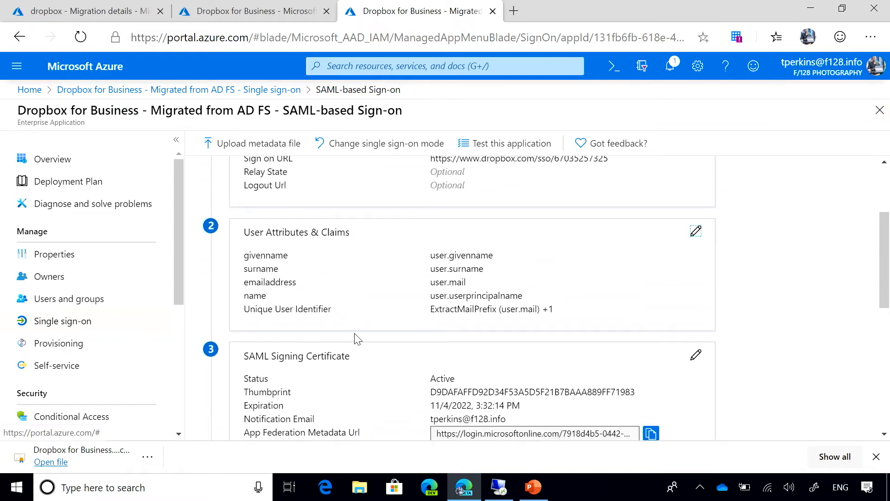
scroll(down, 3)
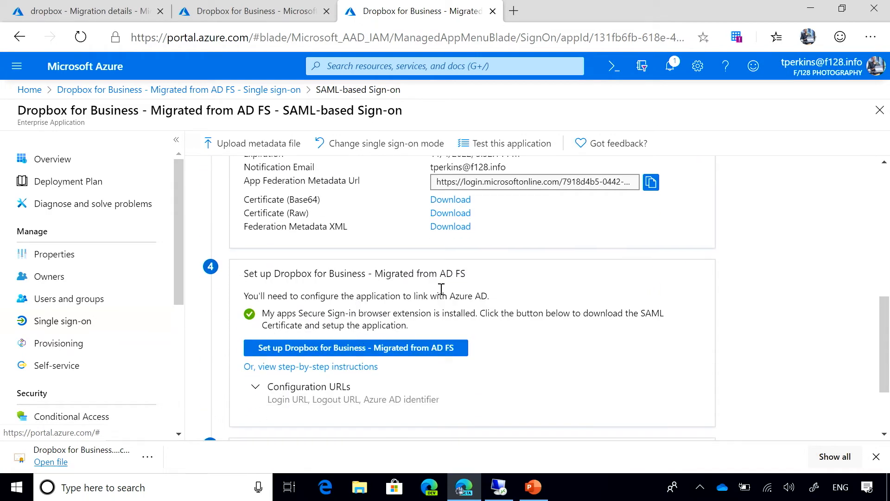
mouse_move(472, 265)
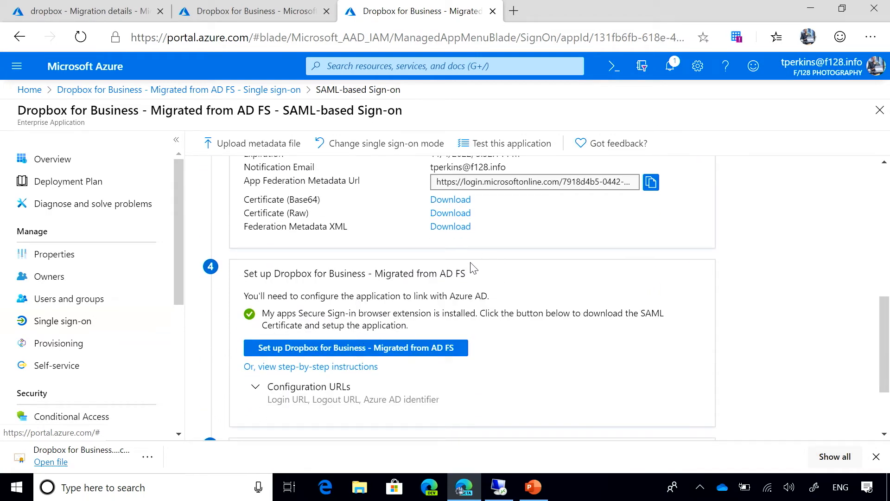
scroll(down, 3)
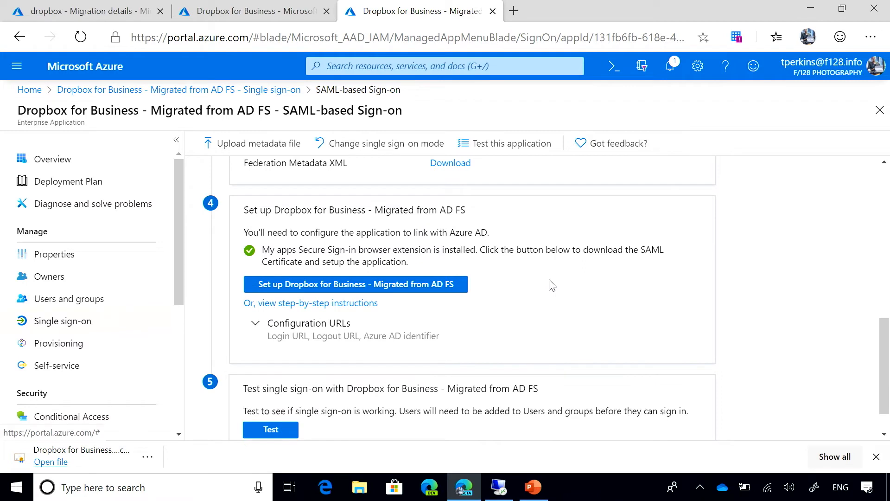
mouse_move(533, 264)
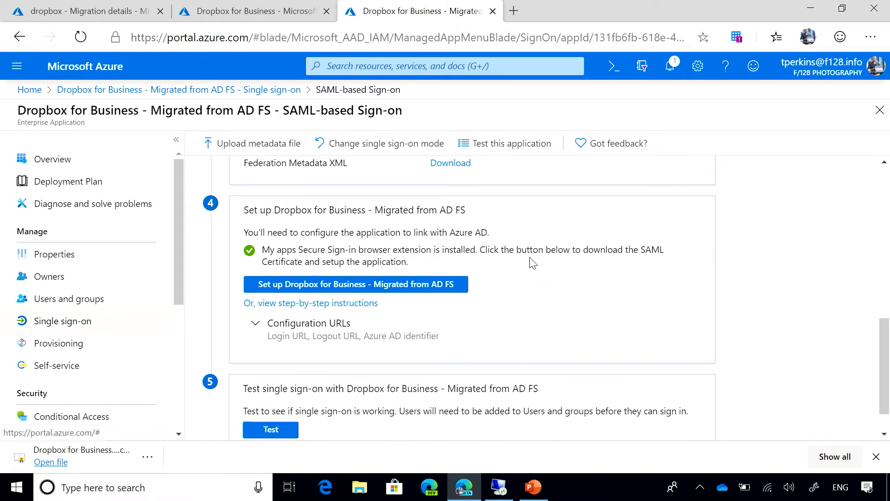
mouse_move(281, 246)
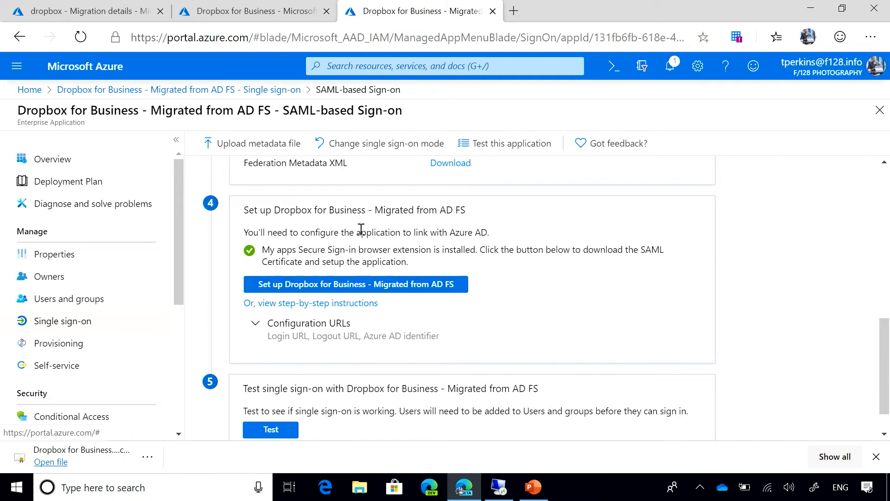
mouse_move(371, 287)
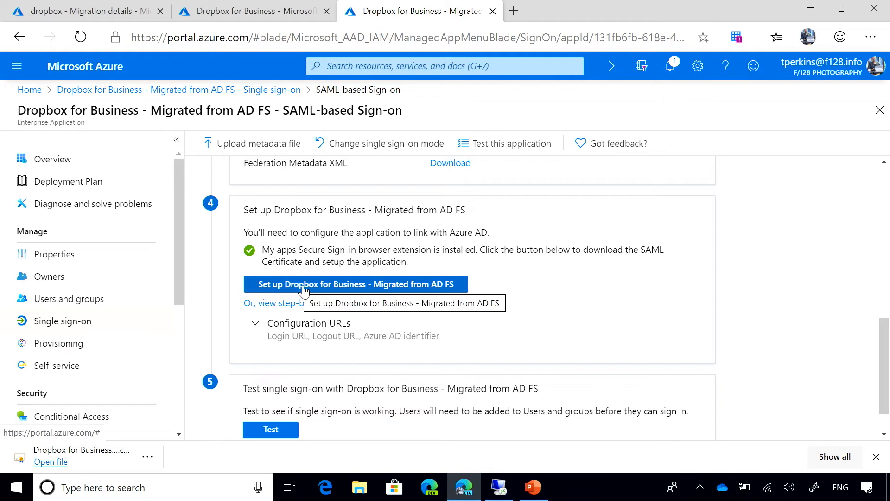
Start 'Set up Dropbox for Business - Migrated from AD FS' and OK the SAML certificate download
click(356, 285)
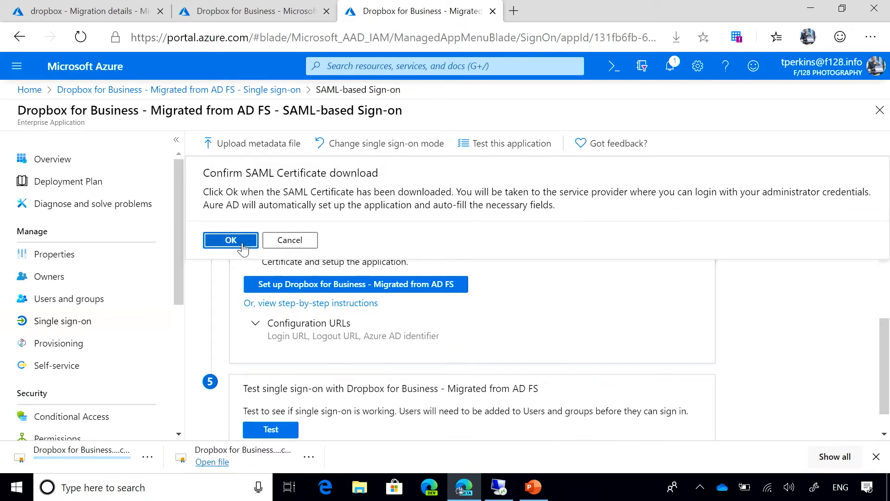
click(230, 239)
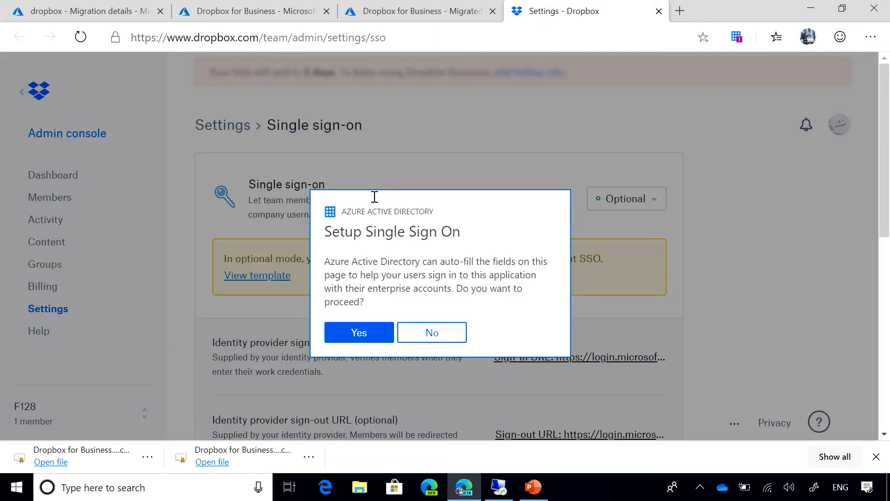
mouse_move(369, 337)
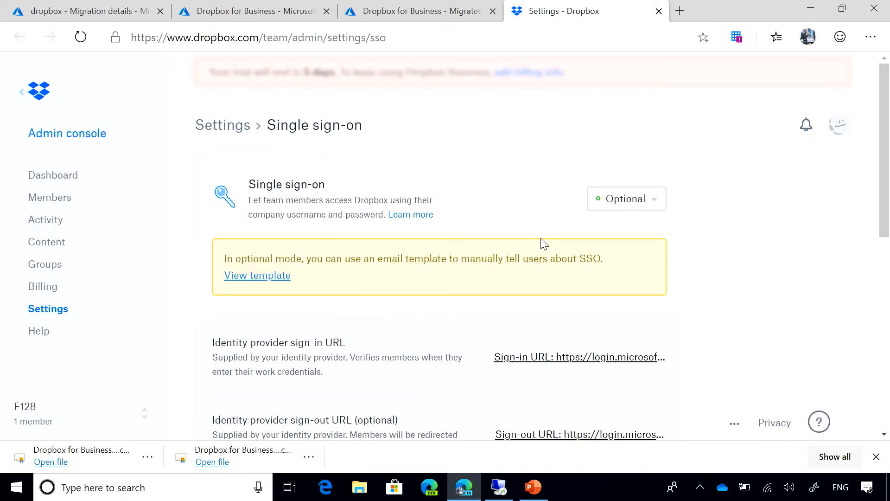
Accept the Azure AD sign-in URL and proceed to upload the SAML signing certificate
click(580, 356)
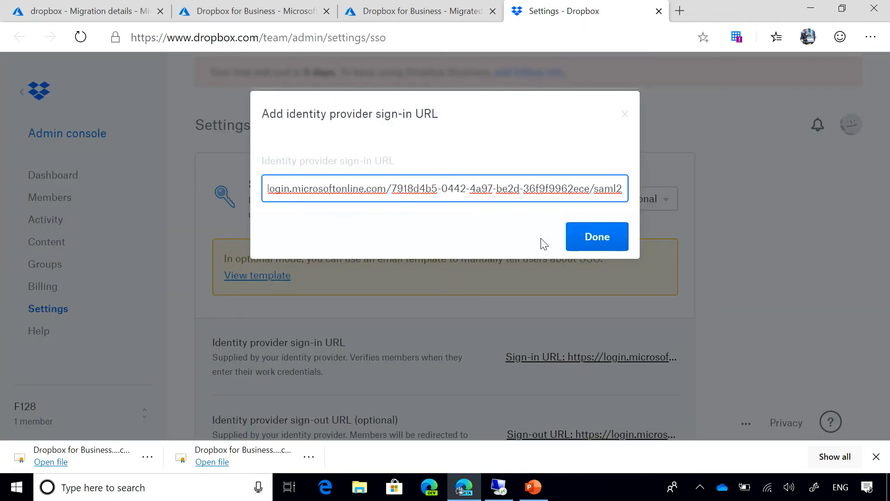
click(597, 237)
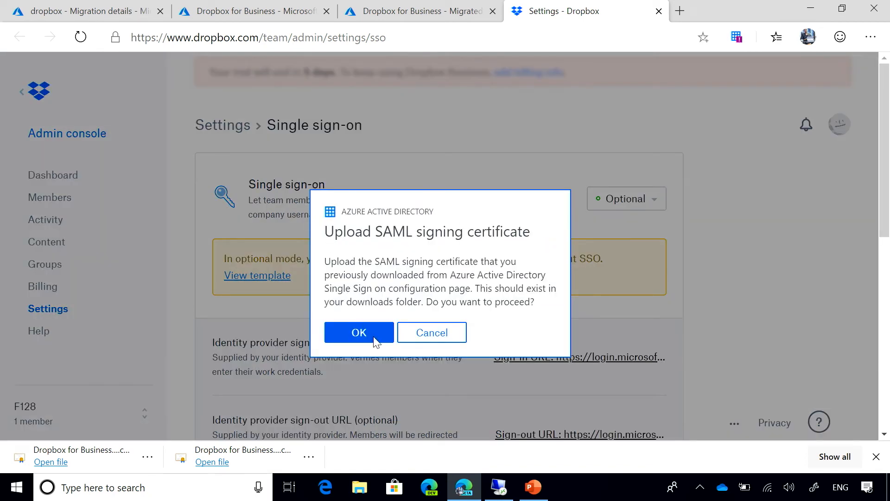
click(359, 332)
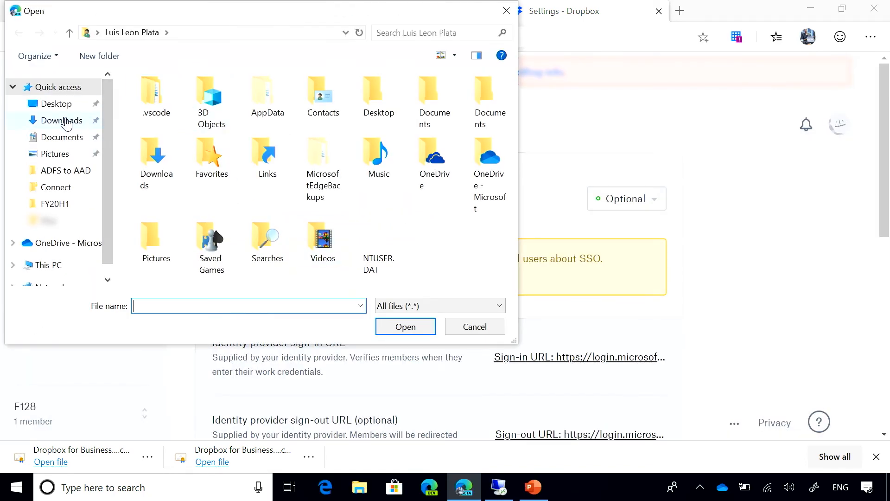
Upload the Ignite Demo .cer file from Downloads and save the single sign-on changes
click(56, 119)
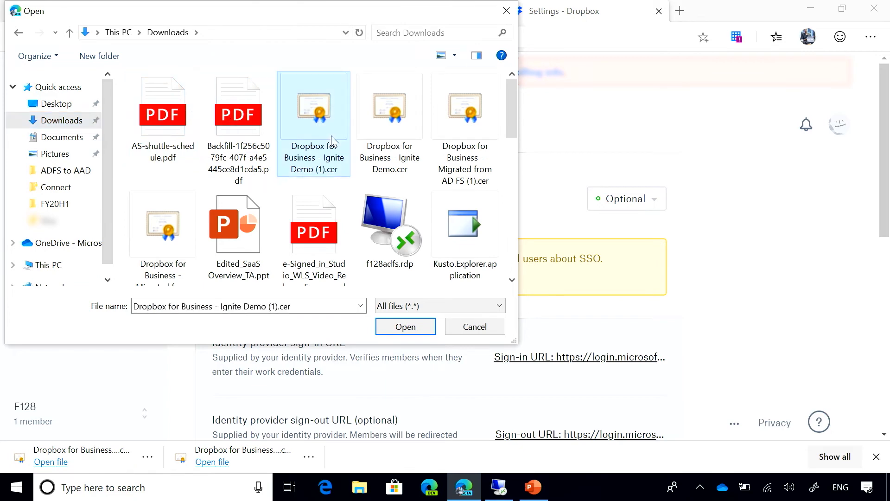
click(405, 327)
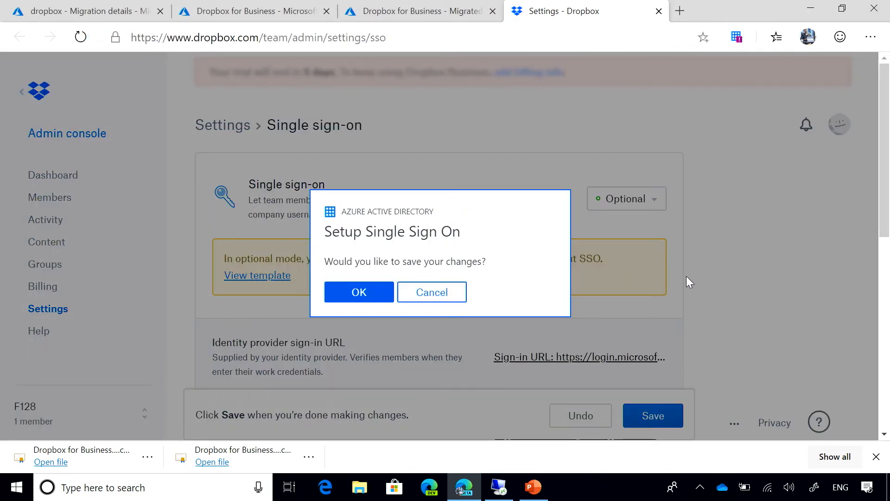
click(359, 292)
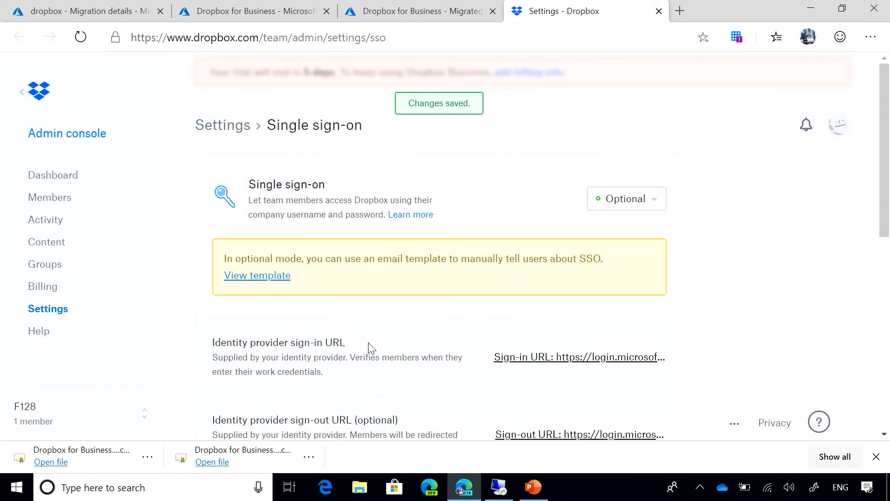
mouse_move(495, 303)
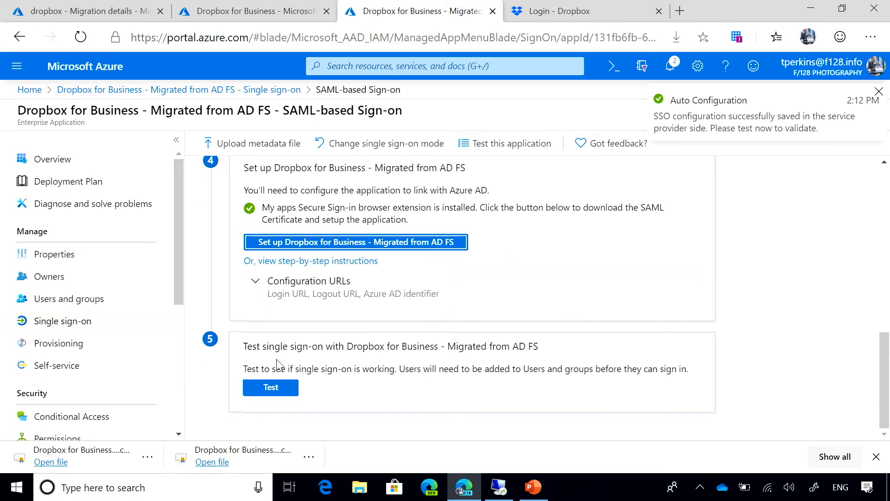
mouse_move(285, 356)
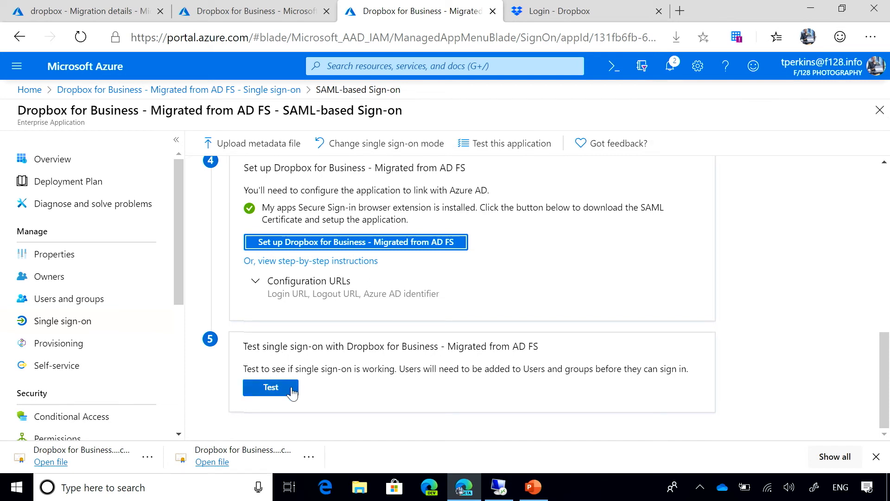
Start the single sign-on test for Dropbox for Business from step 5
click(271, 388)
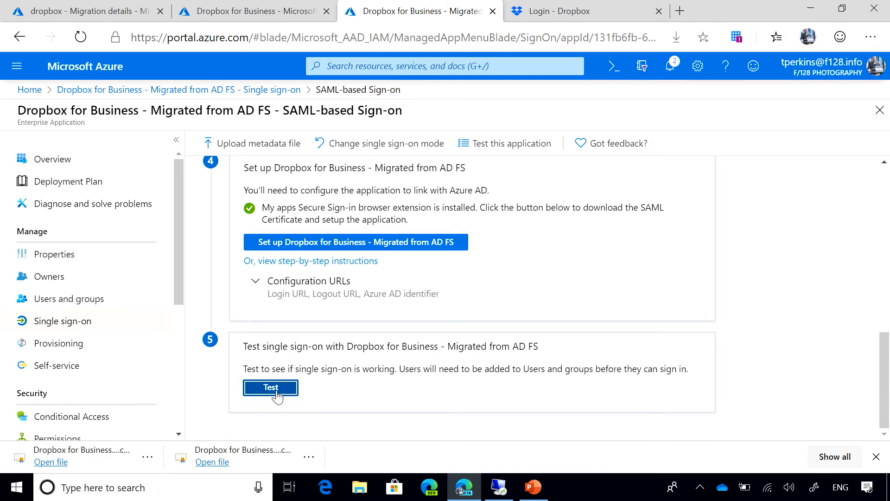
Test sign-in as the current user with the work account and confirm a SAML token was issued
click(270, 388)
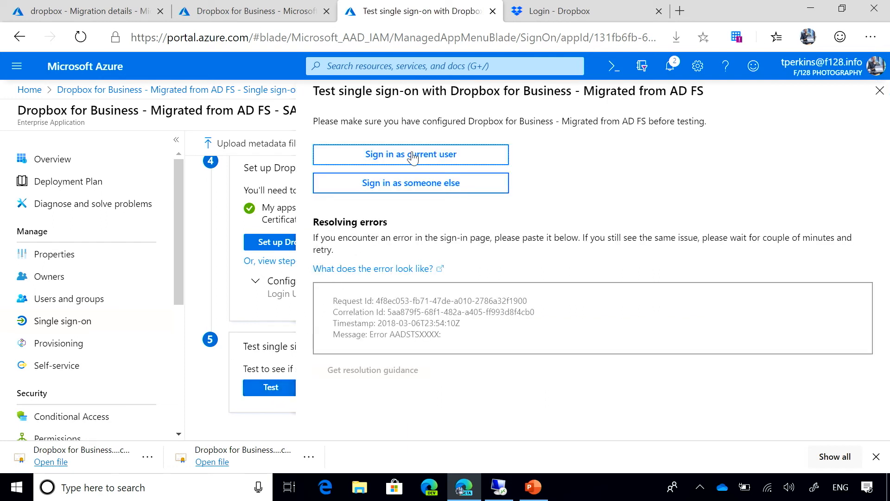
mouse_move(428, 160)
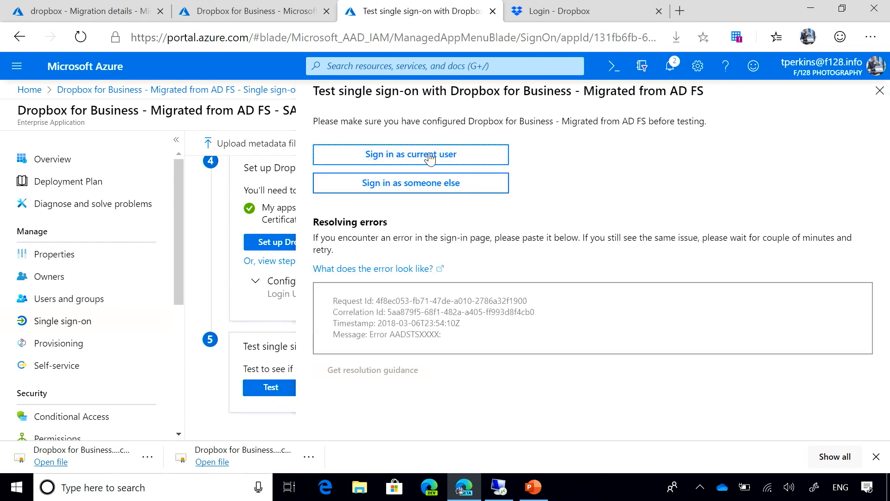
click(411, 154)
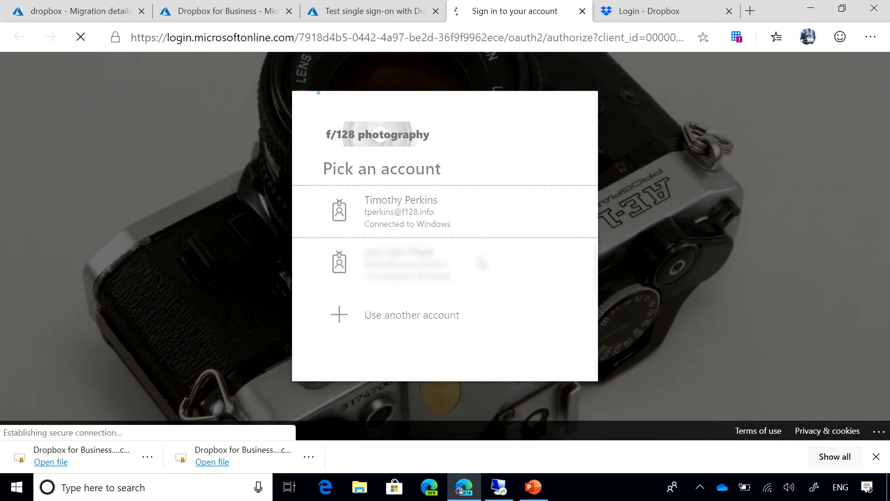
click(401, 212)
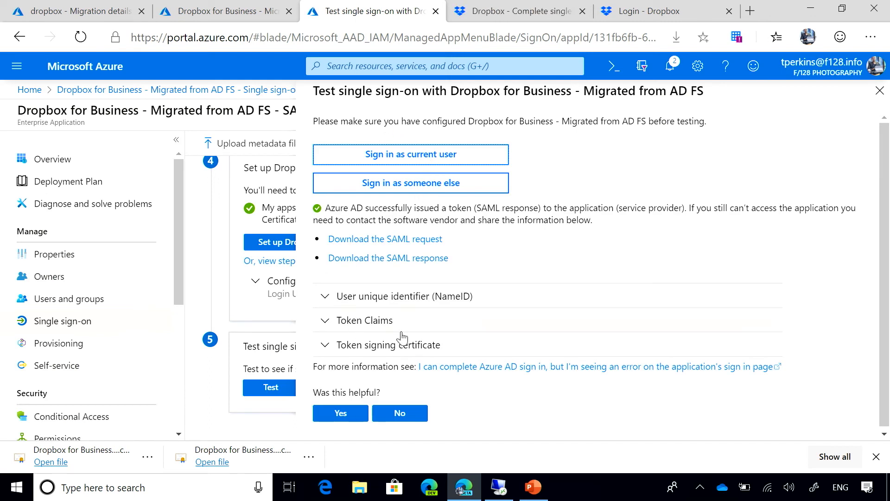
mouse_move(399, 241)
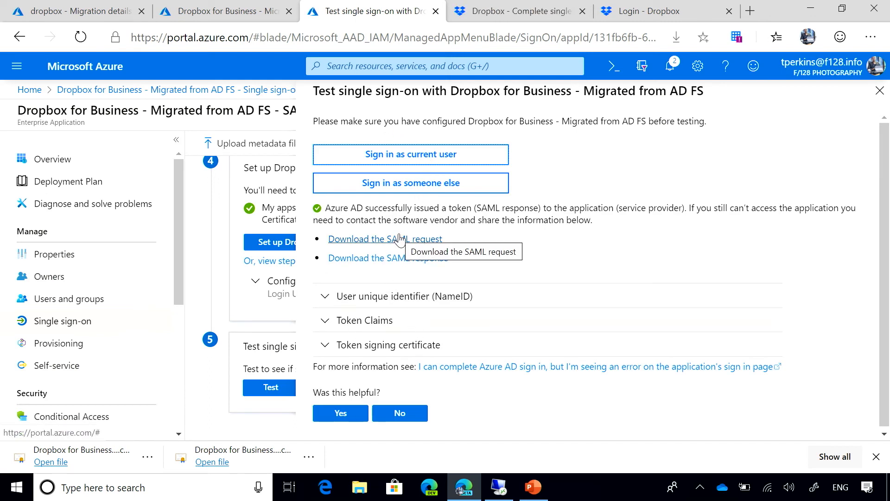
mouse_move(525, 218)
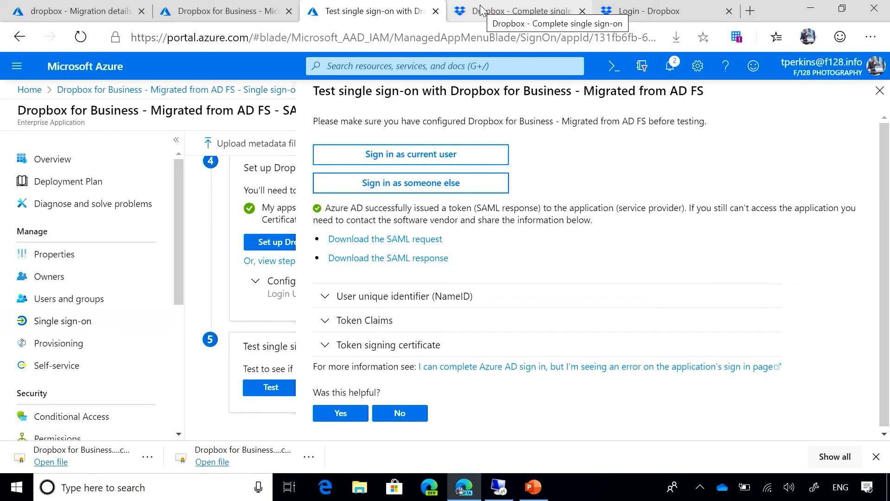
Complete the Dropbox Business single sign-on to its welcome page and return to the Azure test results
click(522, 11)
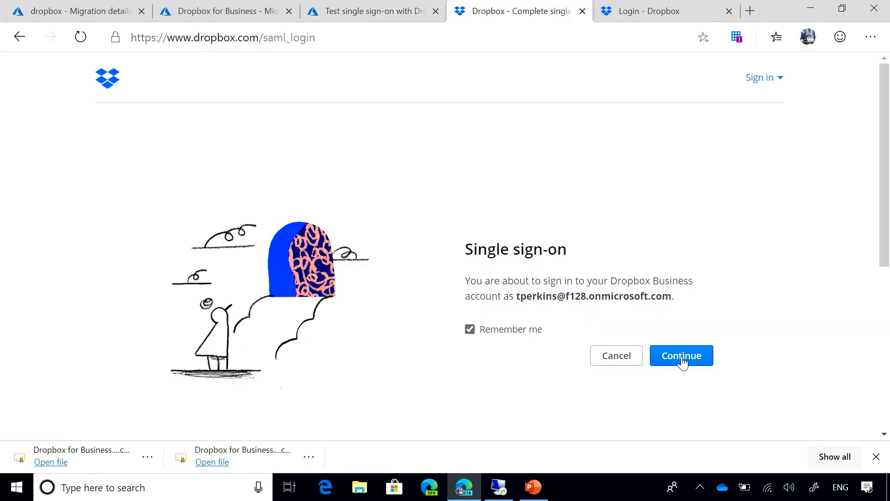
click(682, 355)
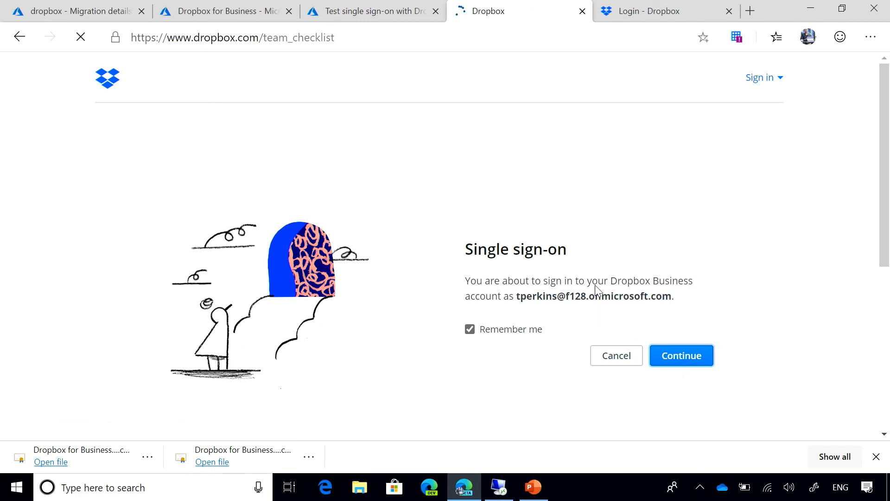
click(682, 355)
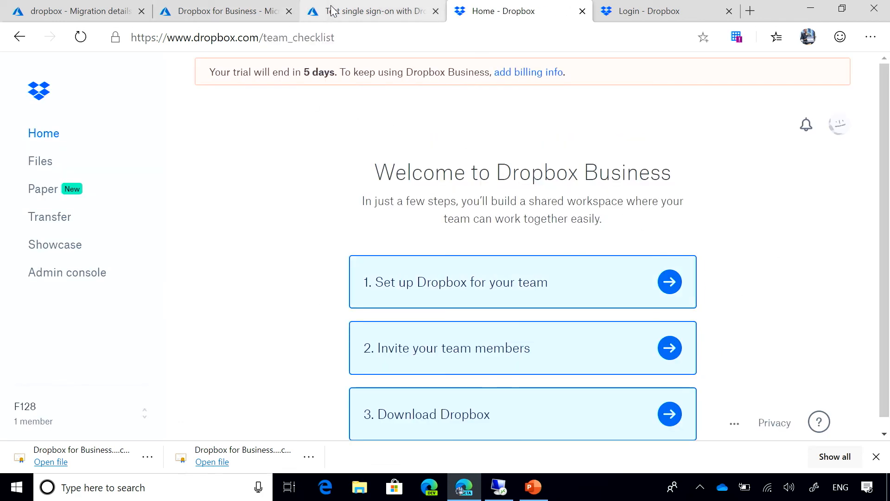
click(368, 11)
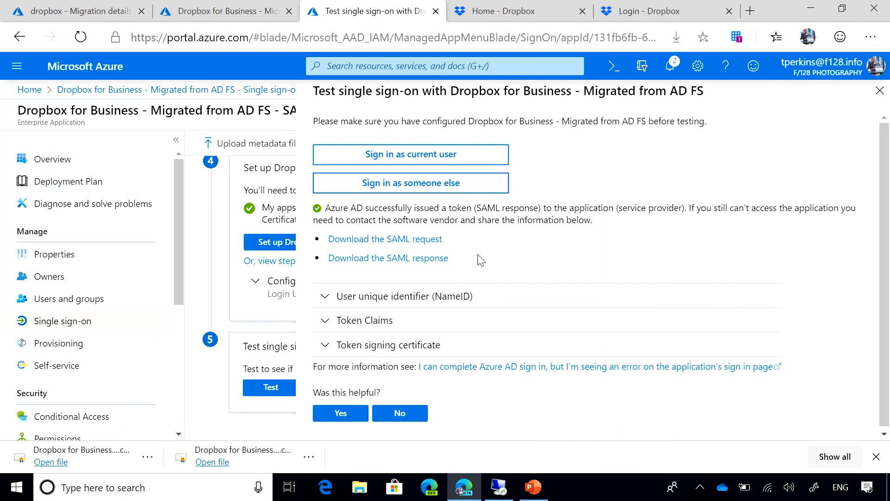
mouse_move(604, 263)
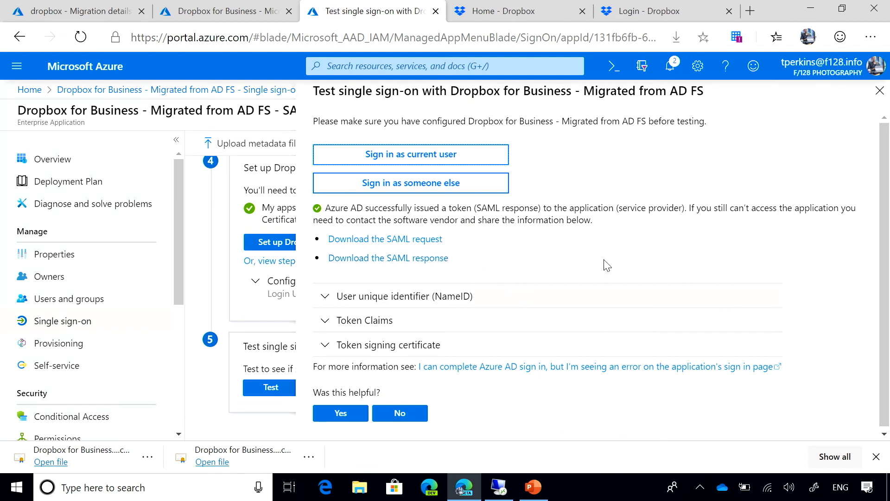
mouse_move(479, 309)
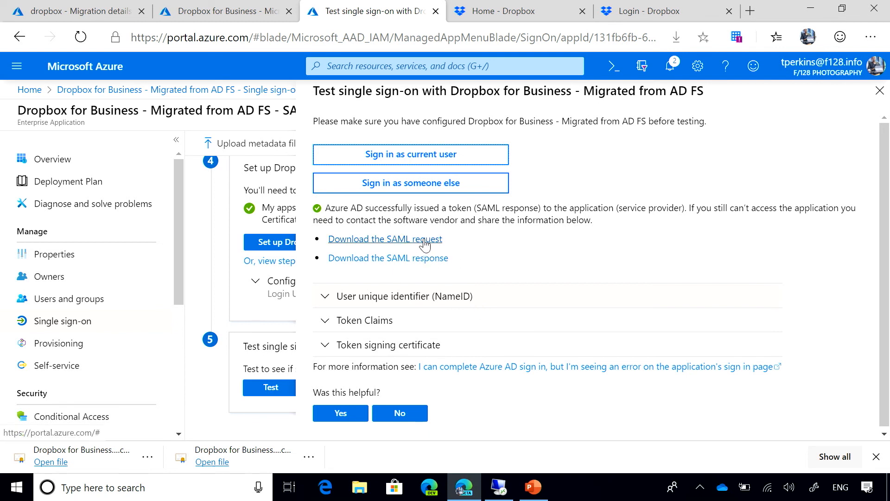
mouse_move(439, 269)
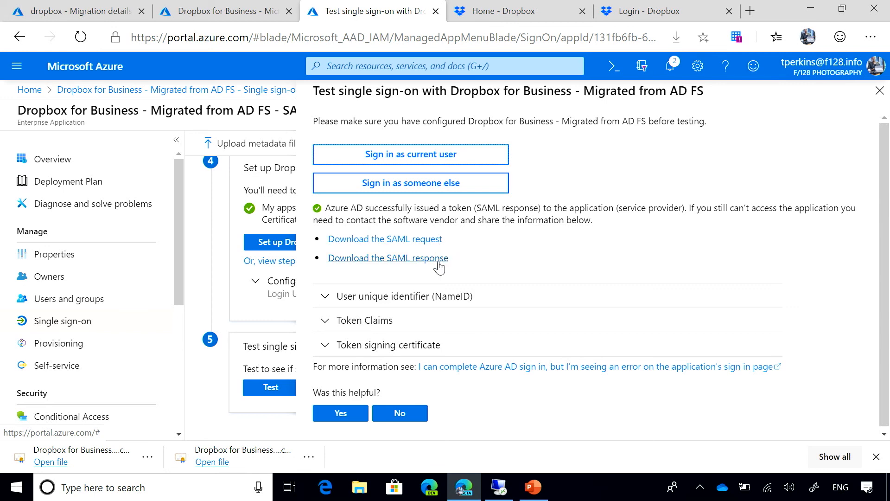
mouse_move(542, 254)
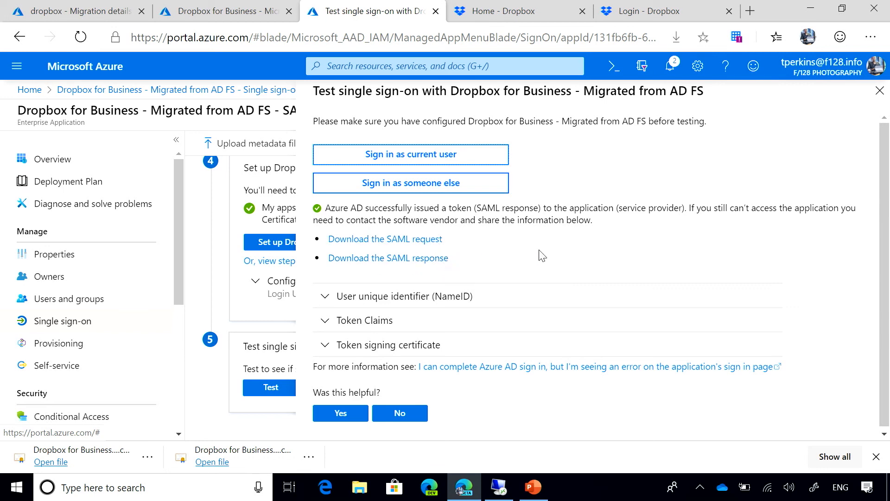
mouse_move(555, 258)
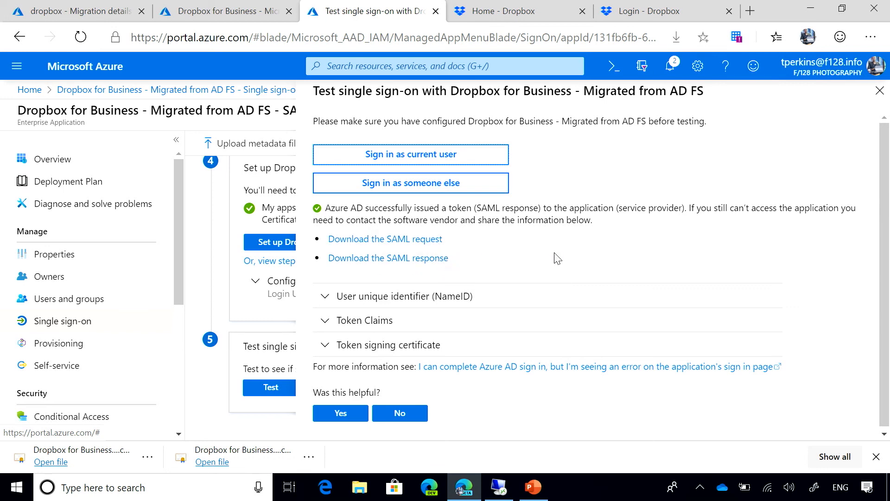